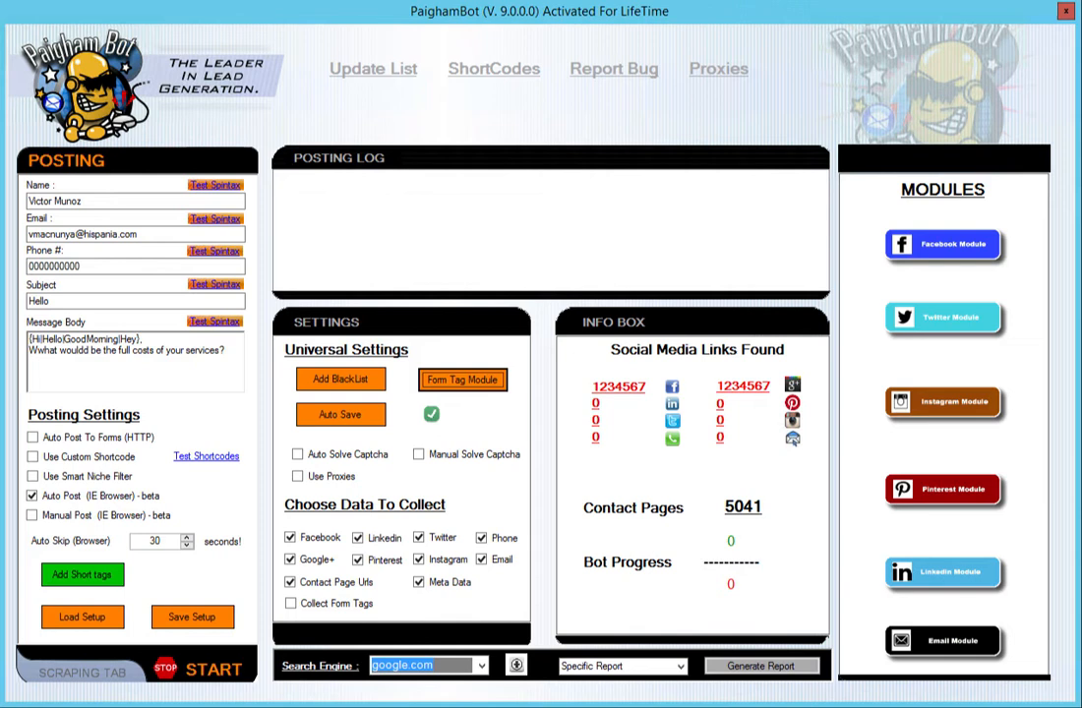
mouse_move(126, 540)
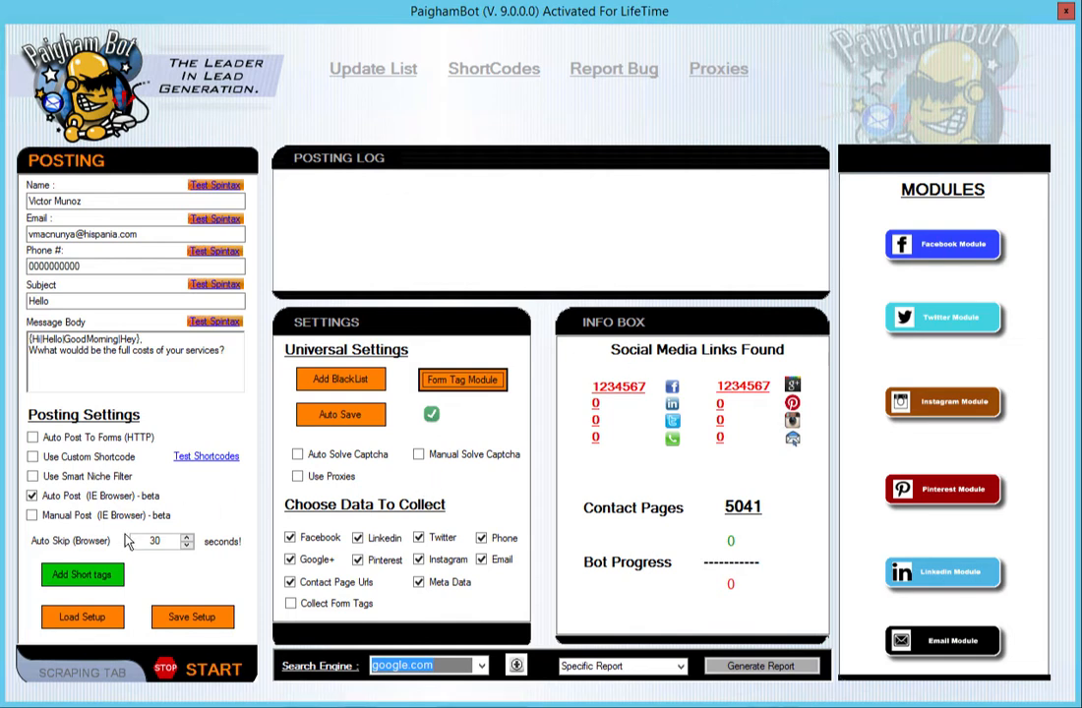
mouse_move(96, 229)
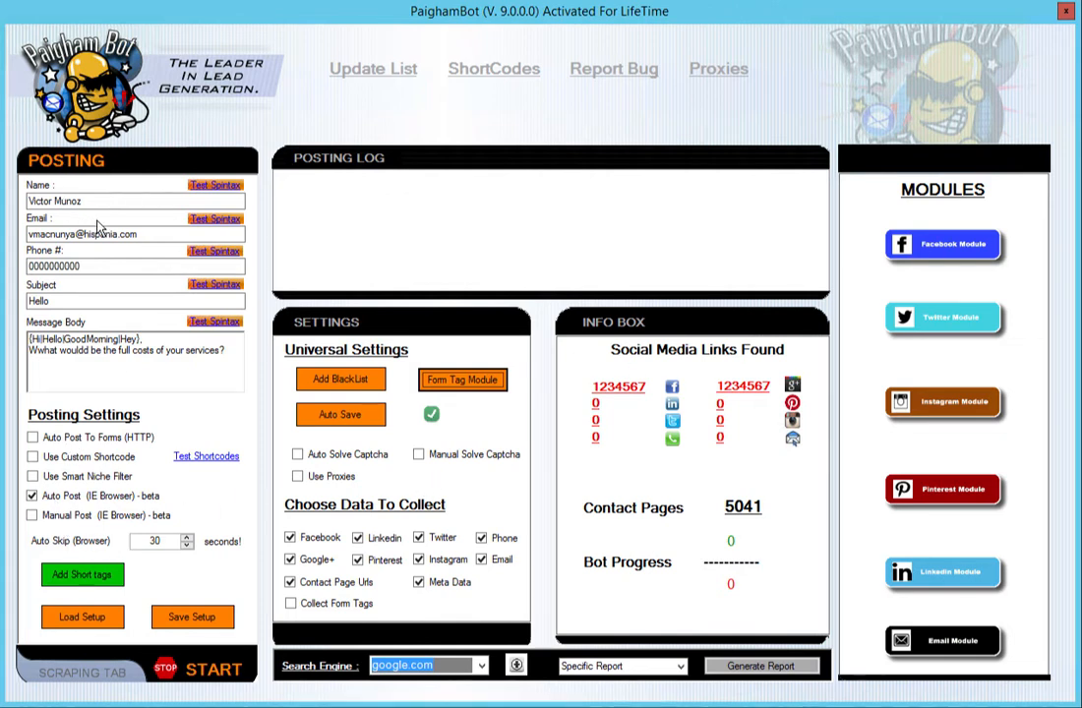
mouse_move(202, 436)
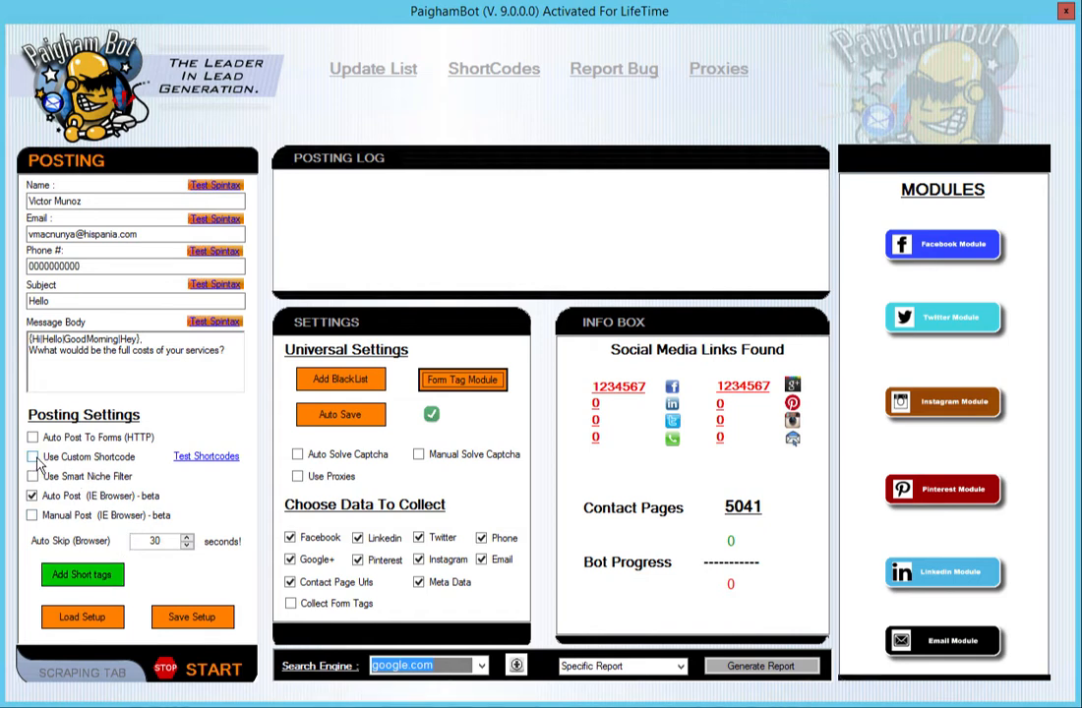
Enable PaighamBot's custom shortcode option and dismiss the shortcode CSV upload warning.
left_click(30, 457)
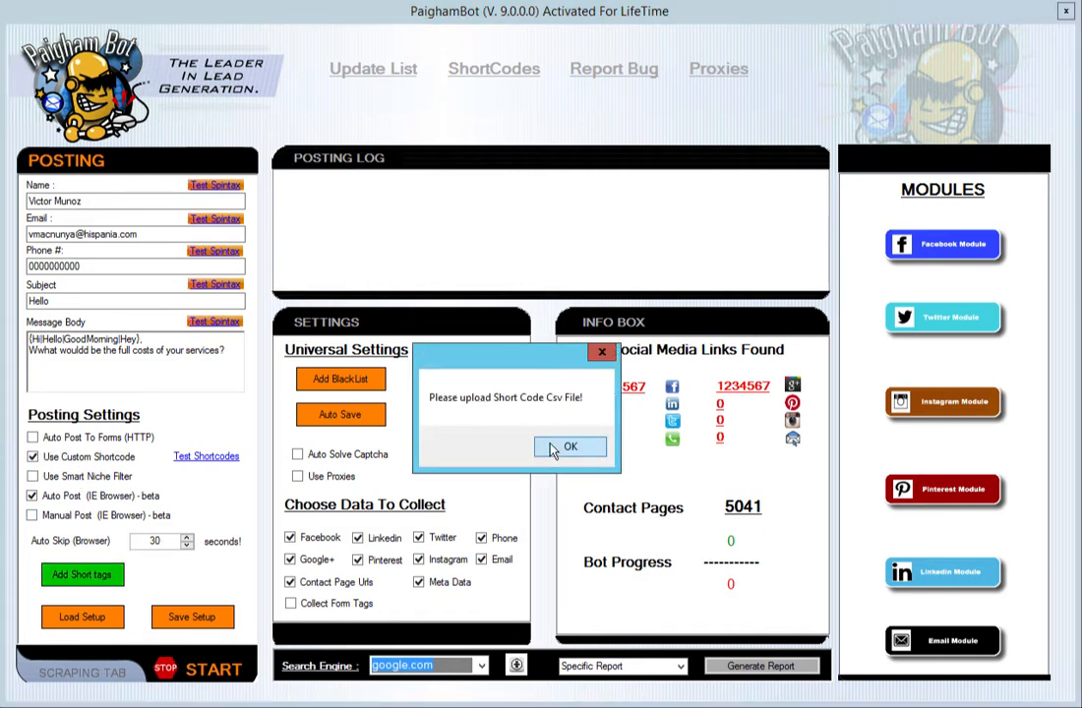
left_click(570, 447)
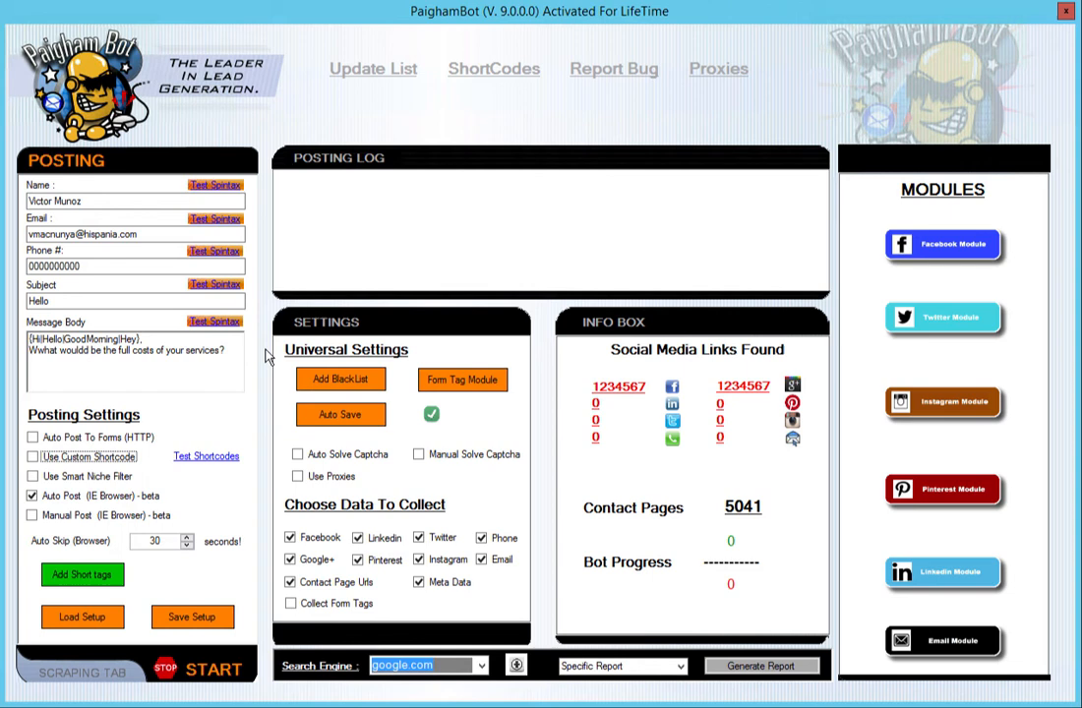
mouse_move(222, 439)
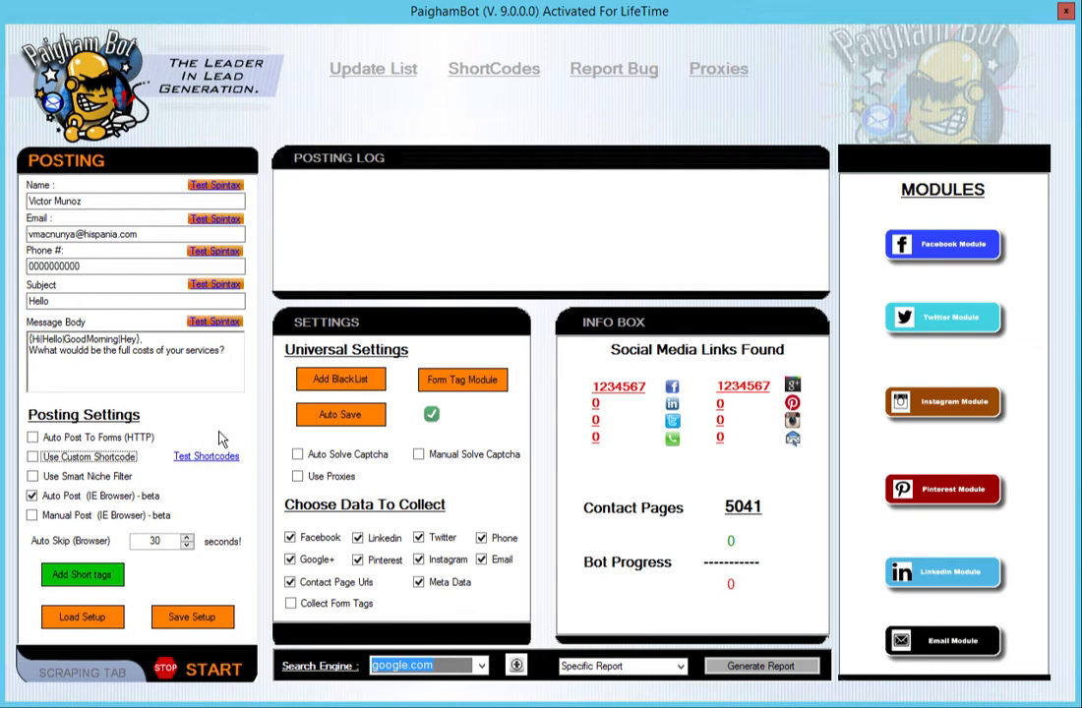
mouse_move(187, 514)
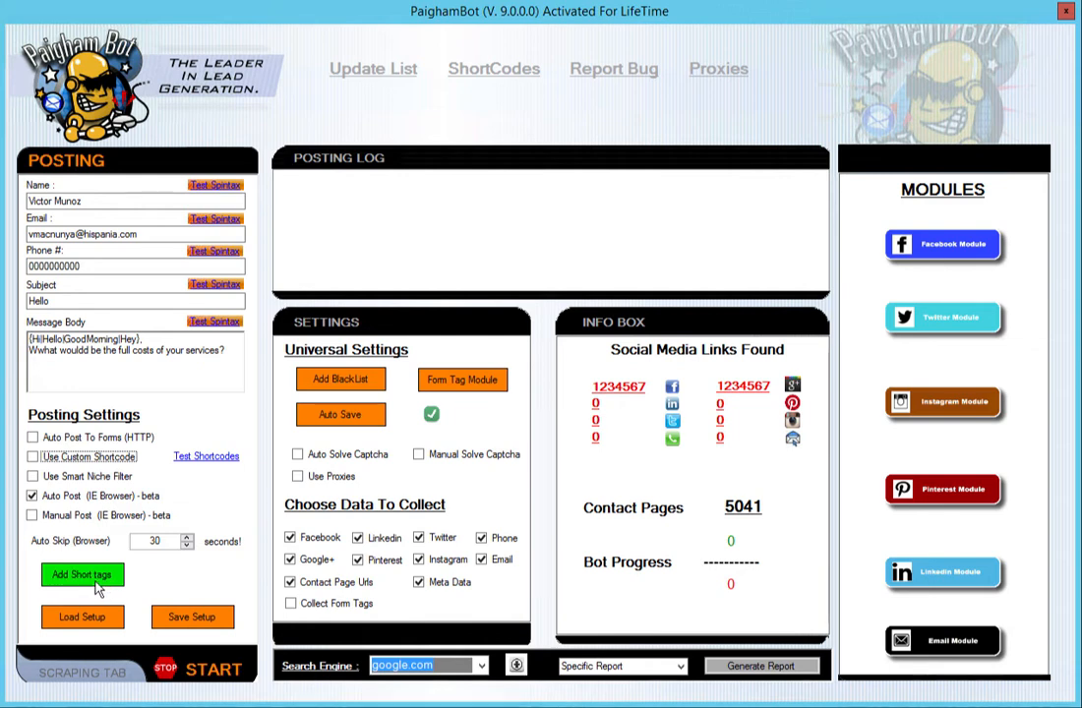
mouse_move(86, 585)
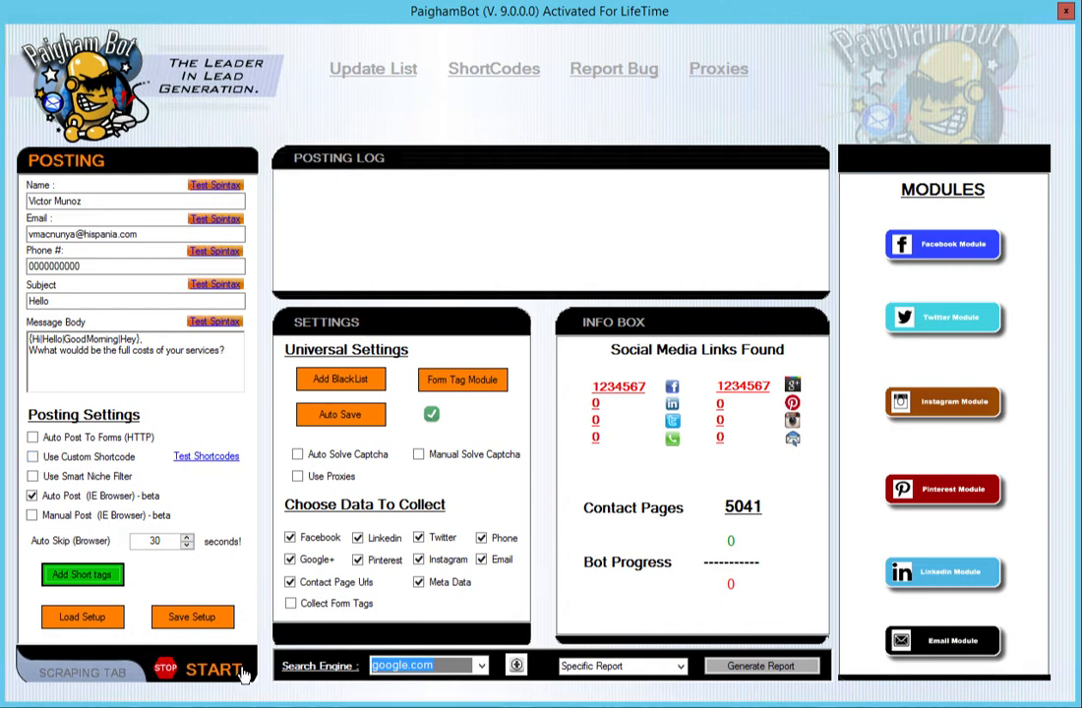
mouse_move(217, 679)
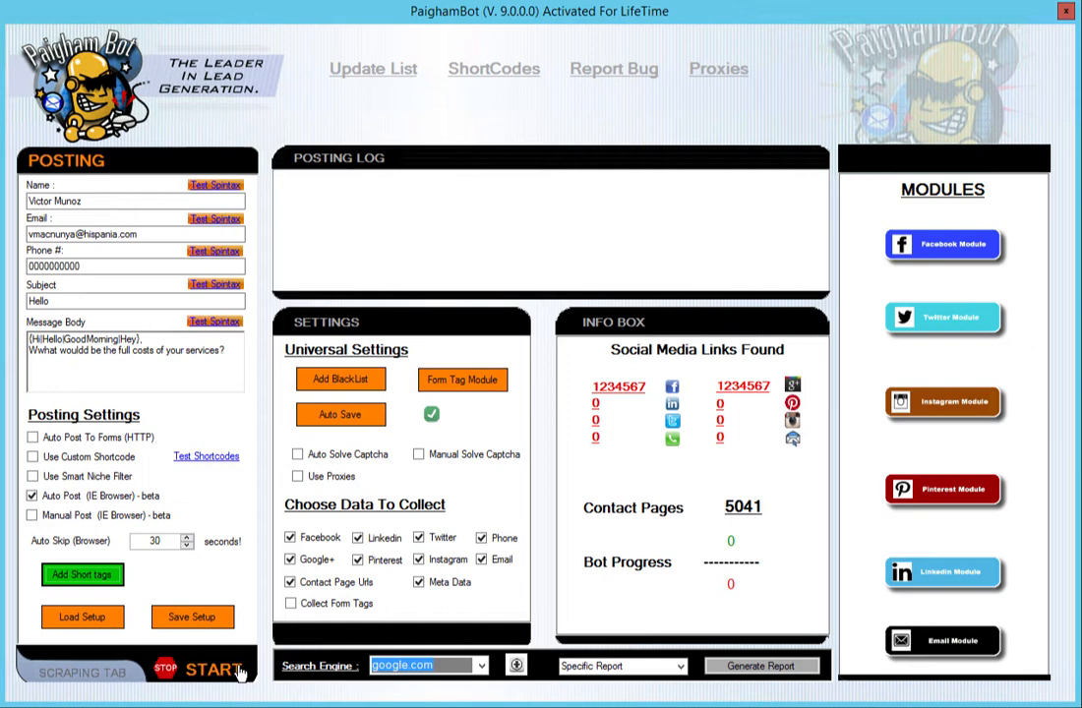
mouse_move(912, 453)
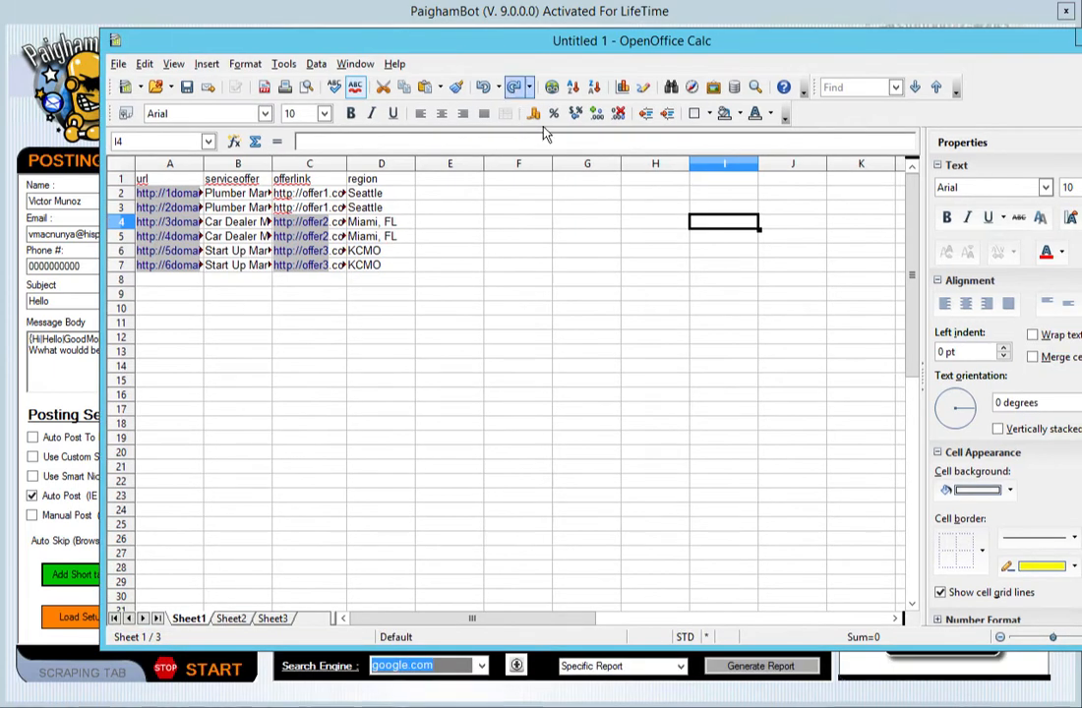
mouse_move(156, 187)
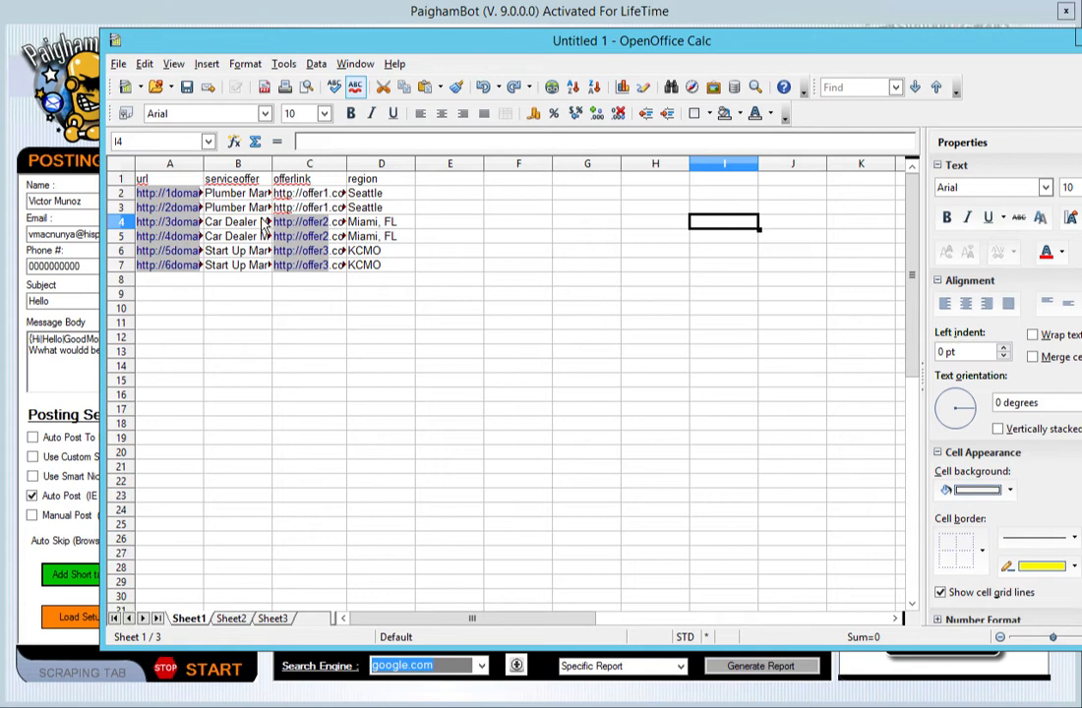
mouse_move(1007, 77)
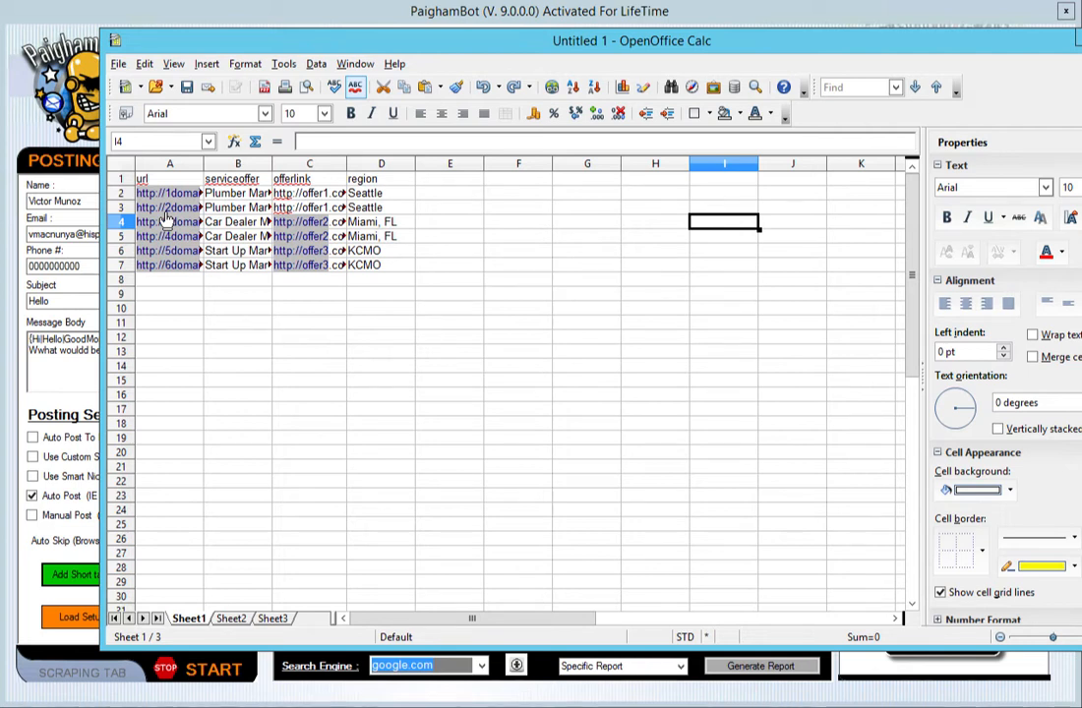
mouse_move(174, 283)
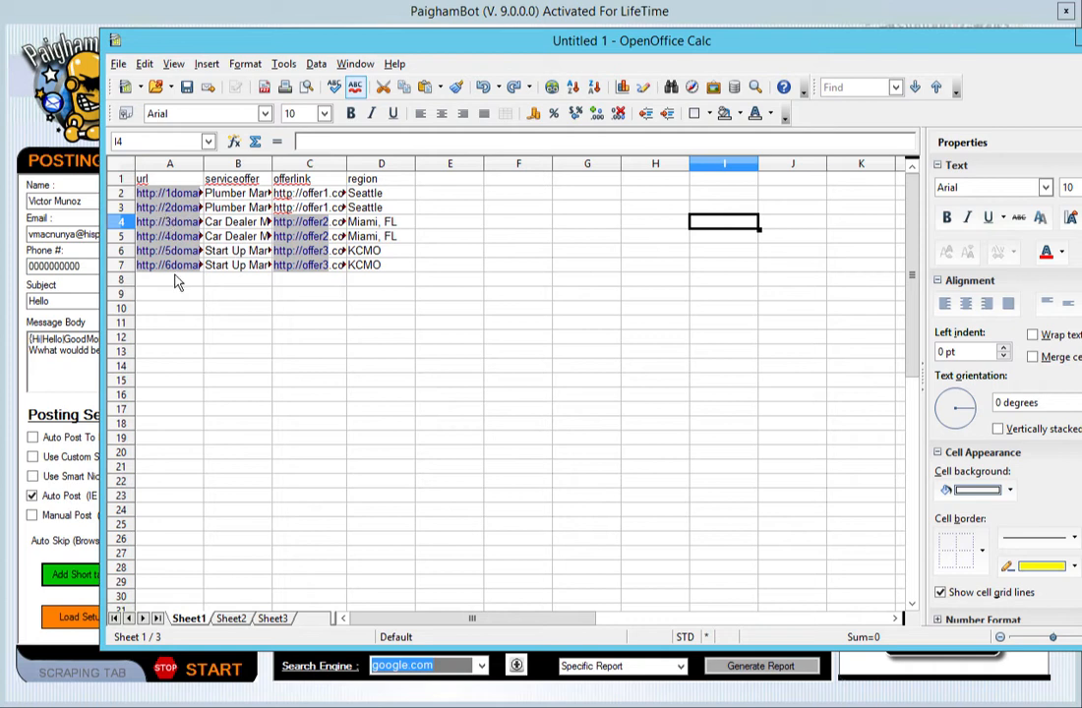
left_click(169, 280)
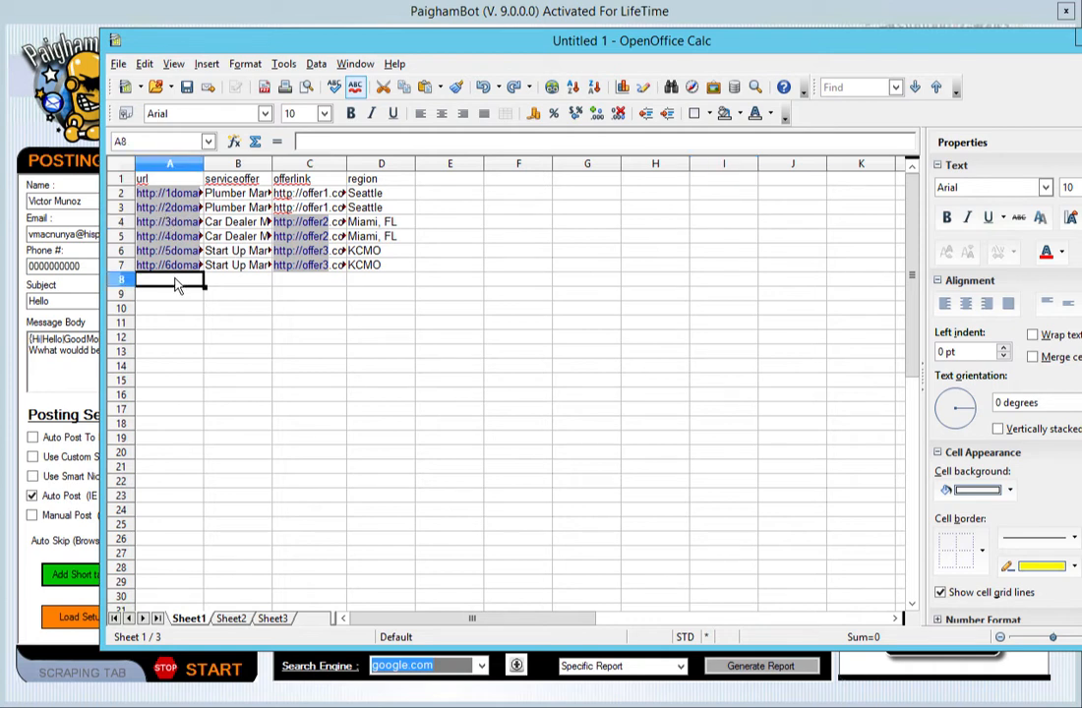
type("n")
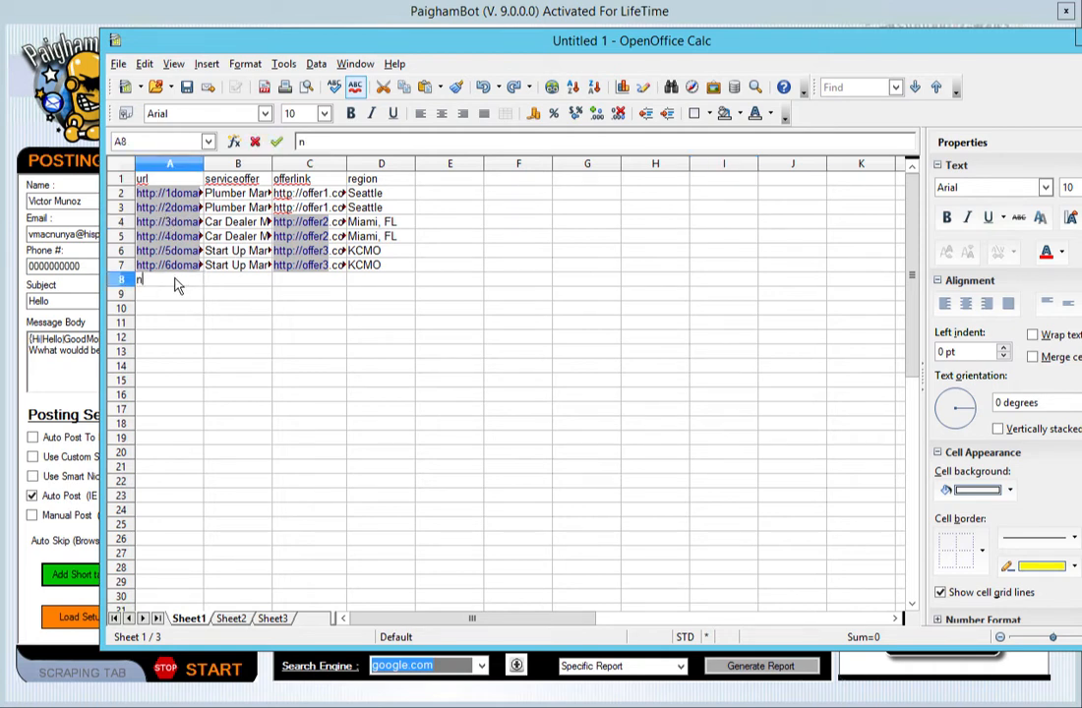
type("on-ma")
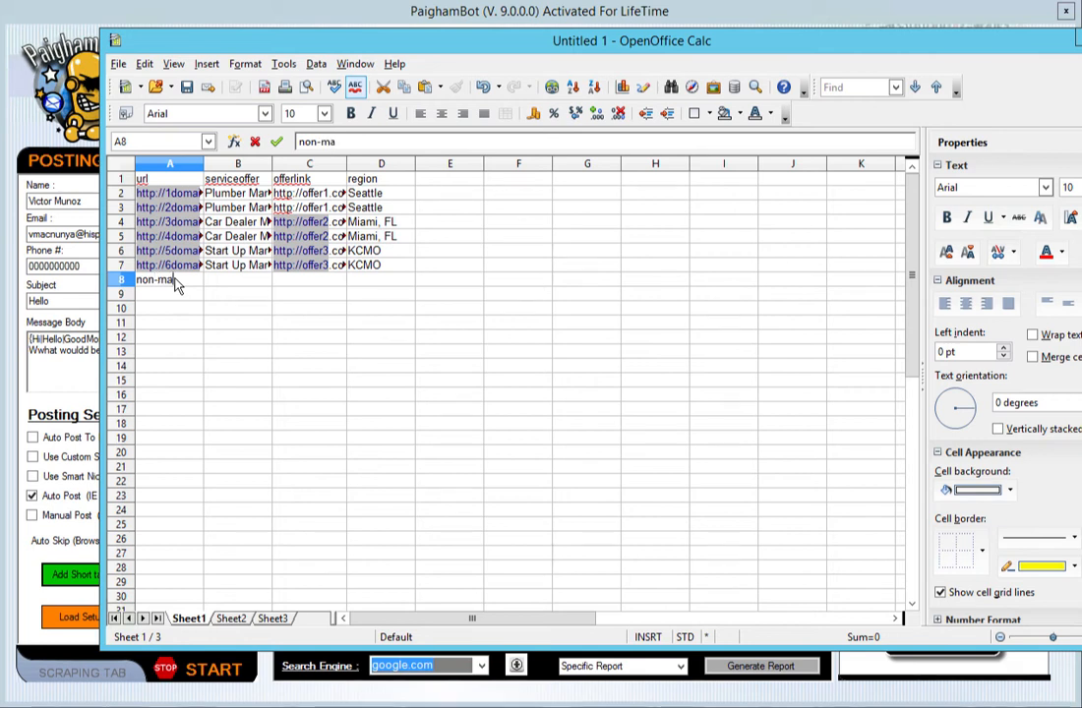
type("tch")
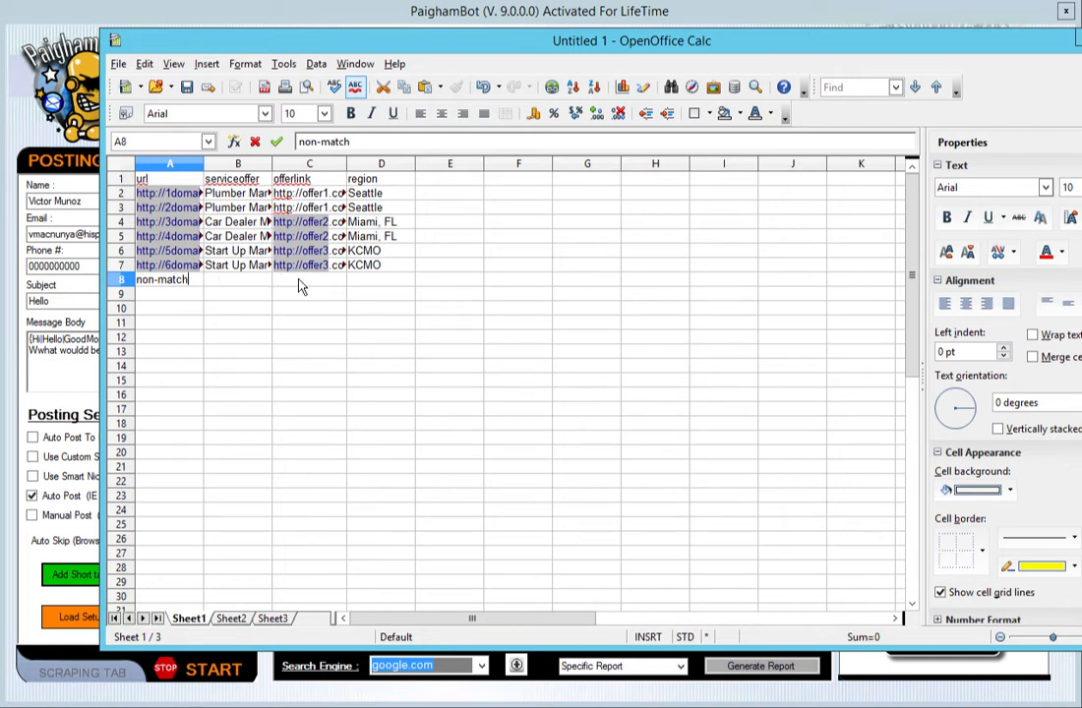
mouse_move(241, 272)
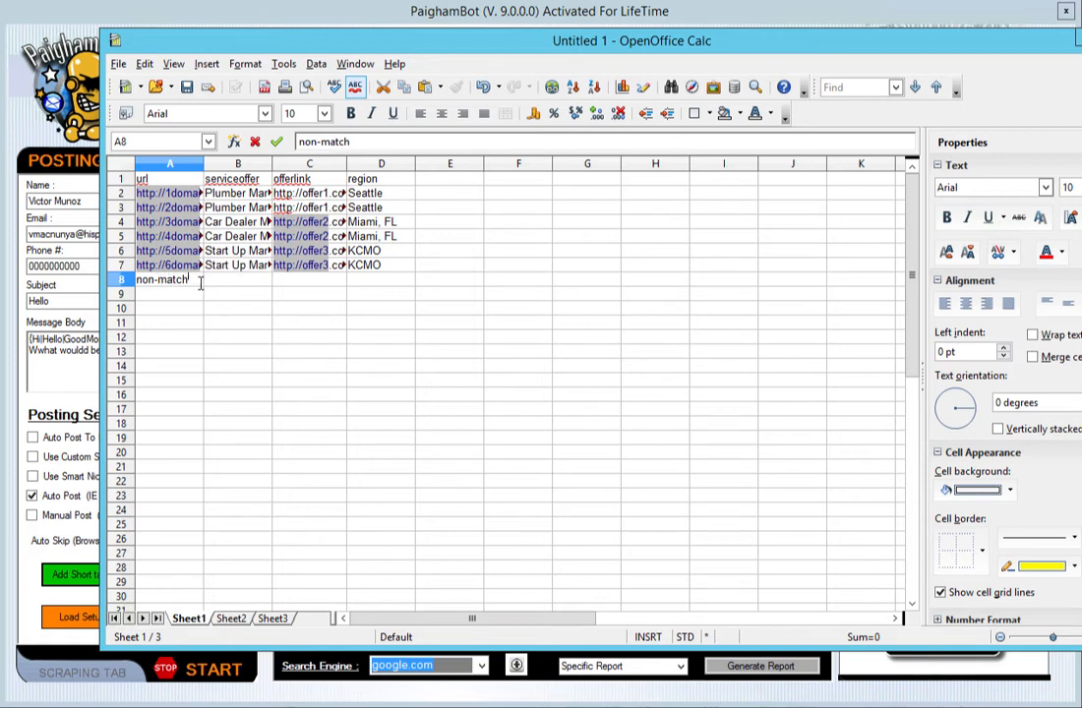
mouse_move(401, 289)
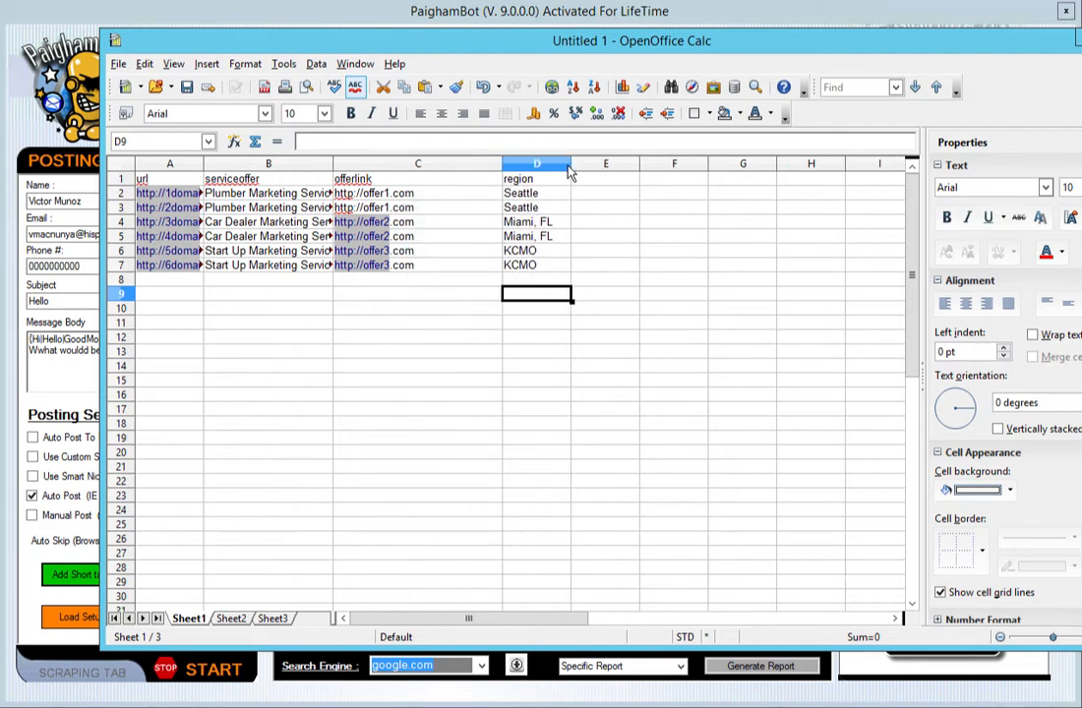
mouse_move(331, 163)
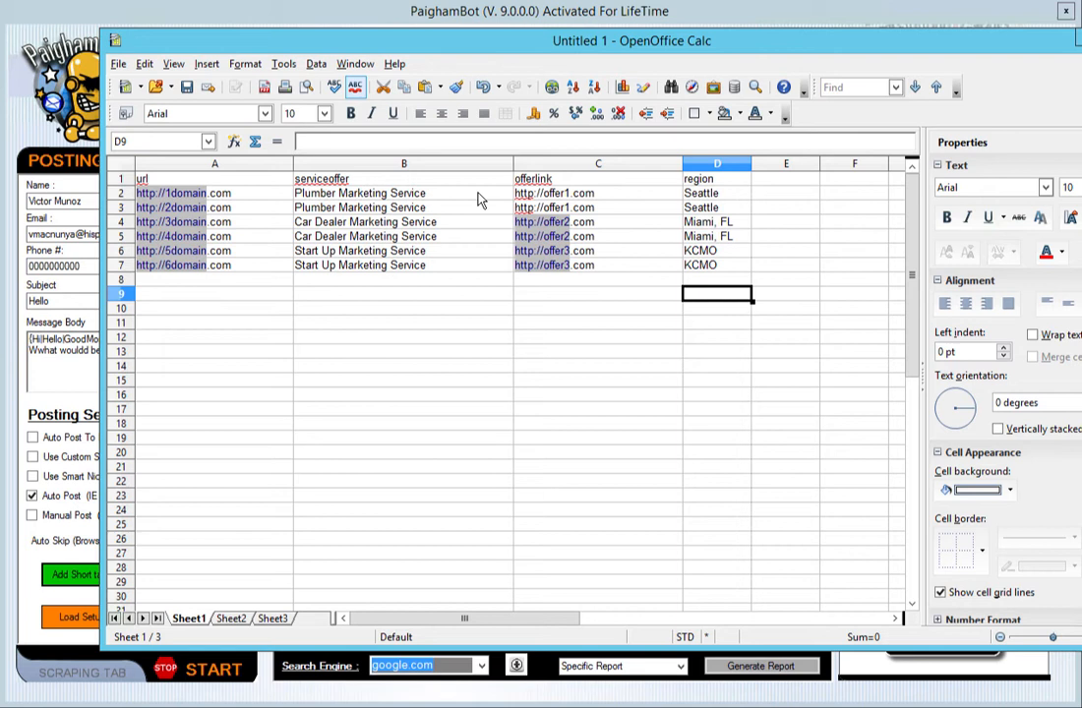
mouse_move(264, 302)
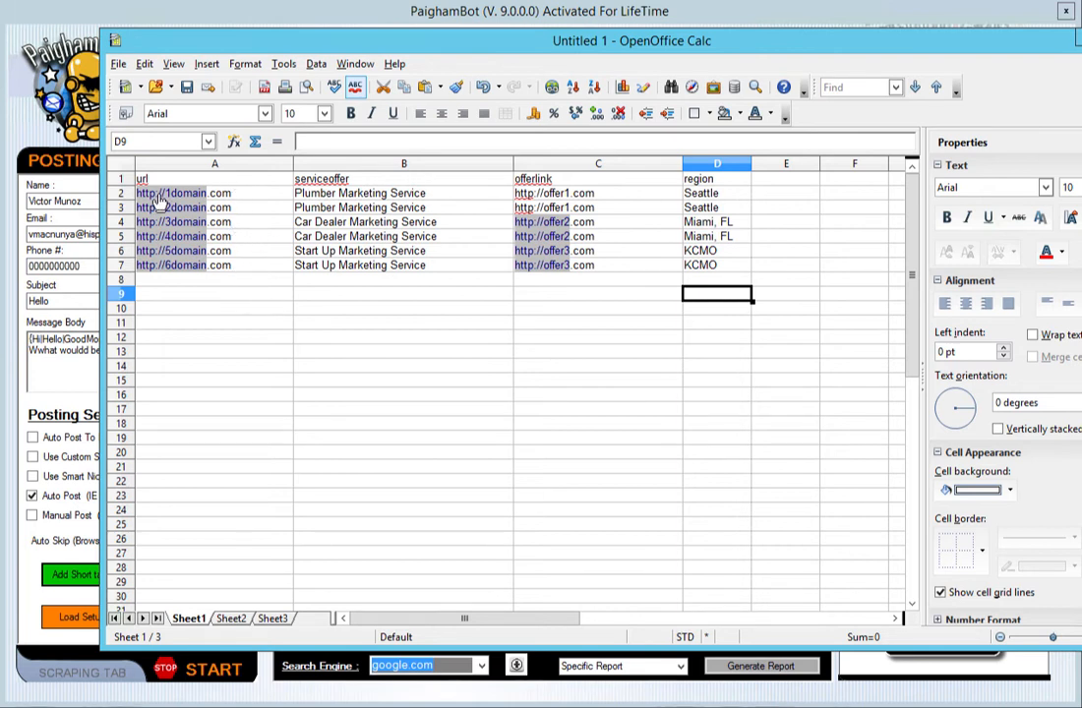
mouse_move(425, 209)
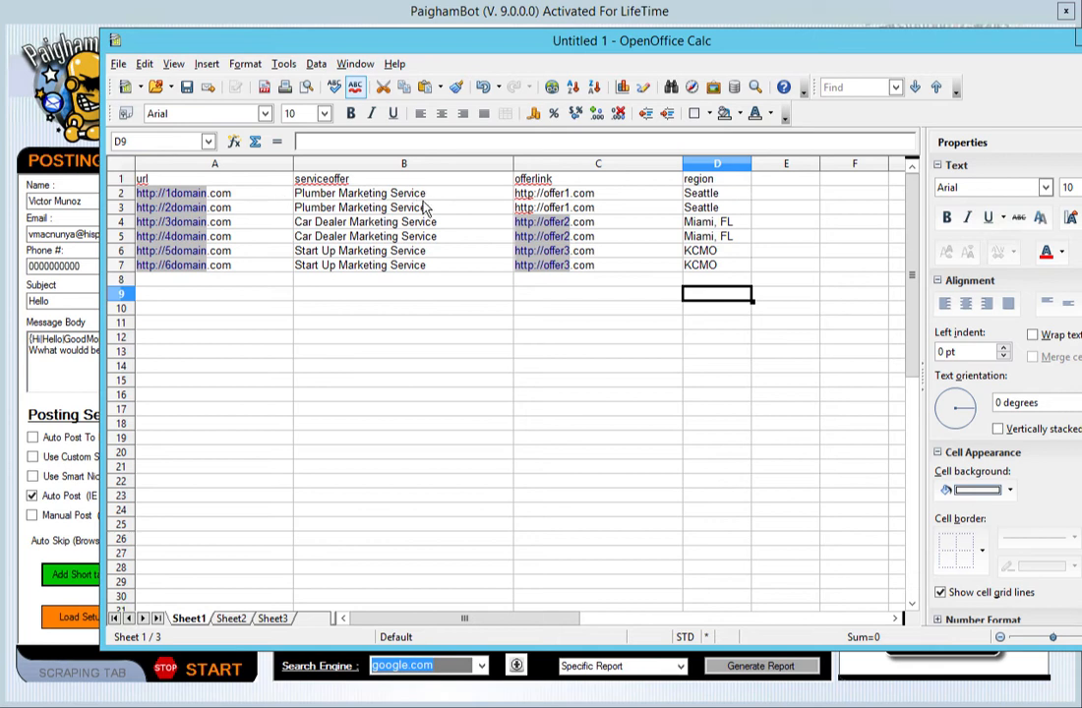
mouse_move(470, 348)
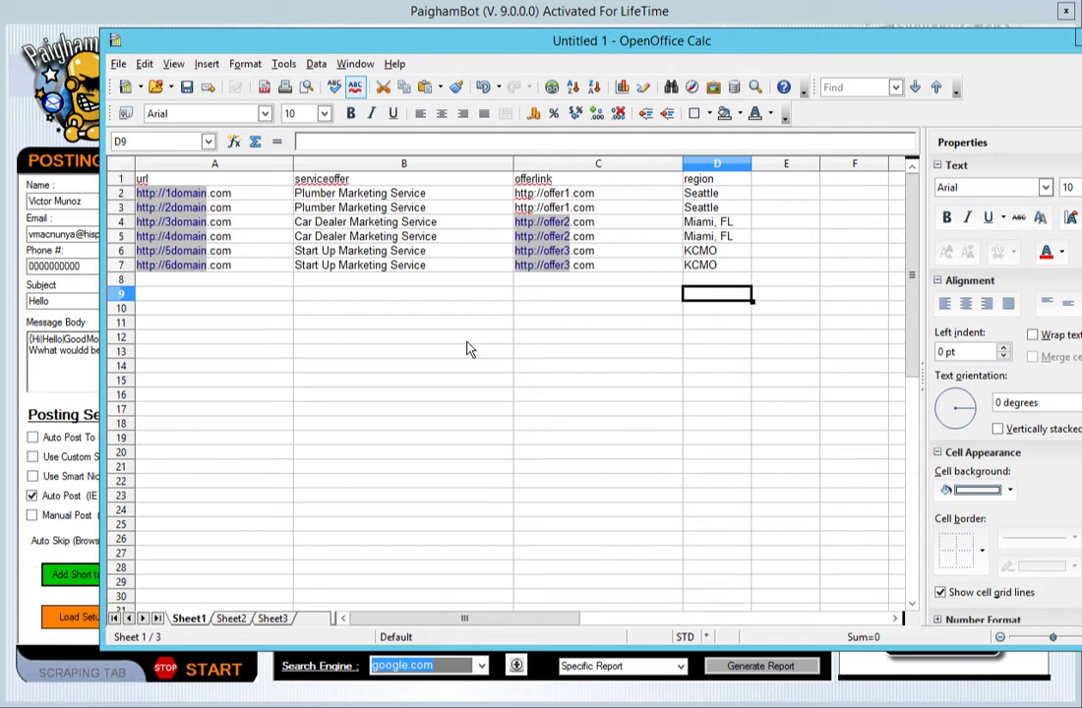
mouse_move(716, 186)
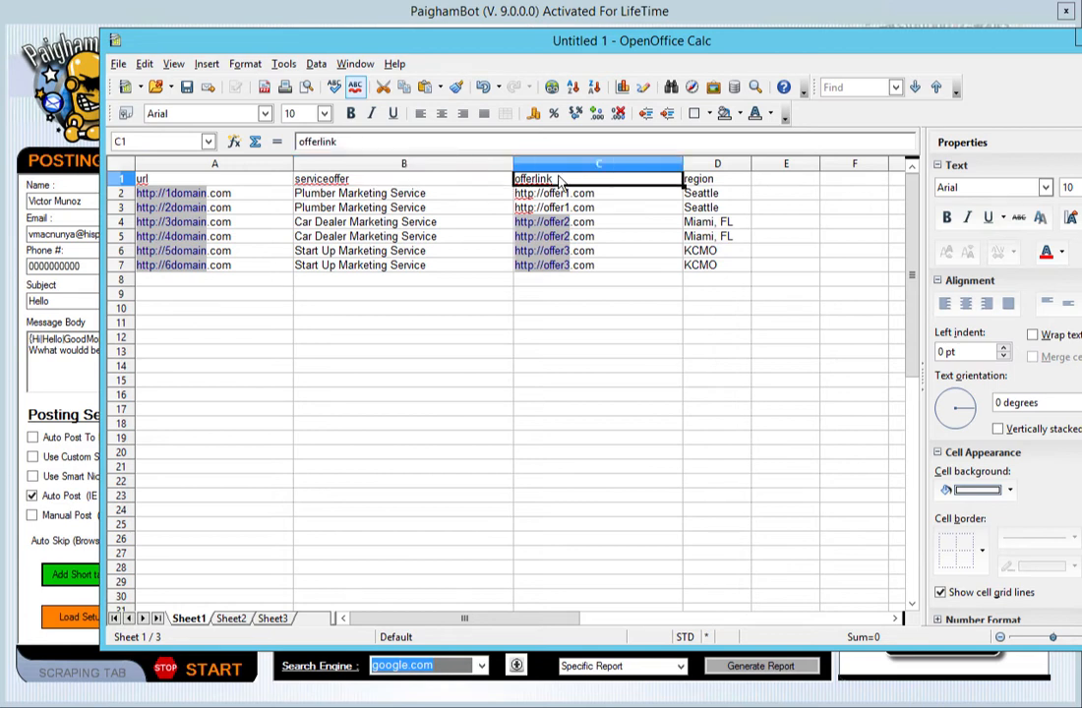
left_click(716, 178)
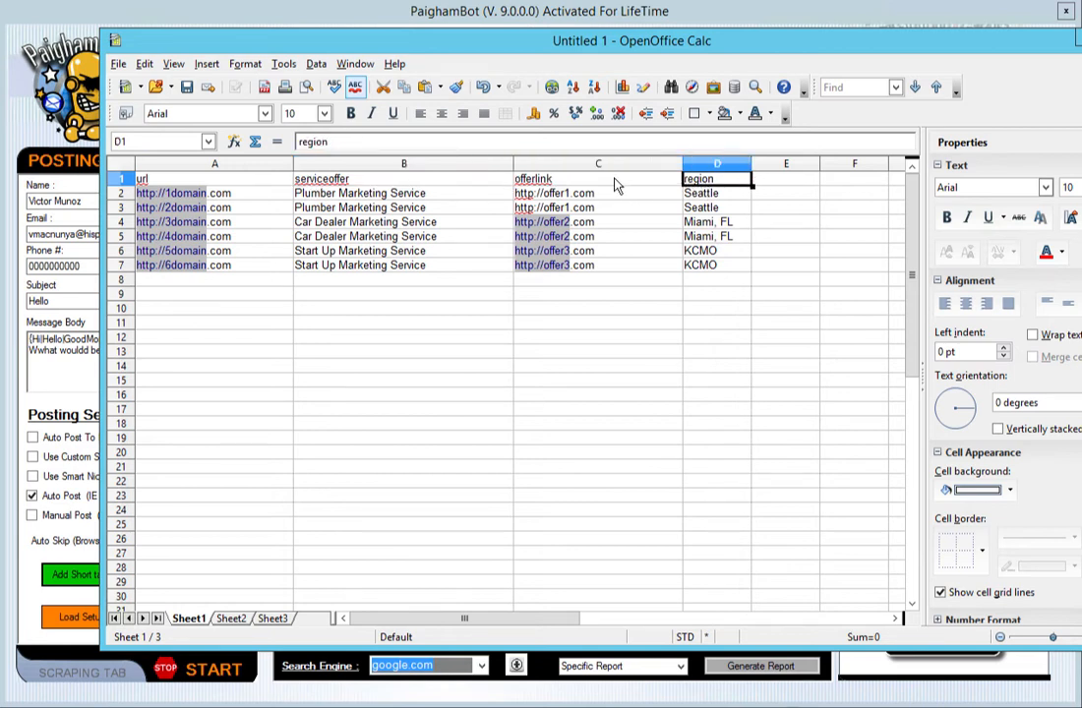
left_click(404, 178)
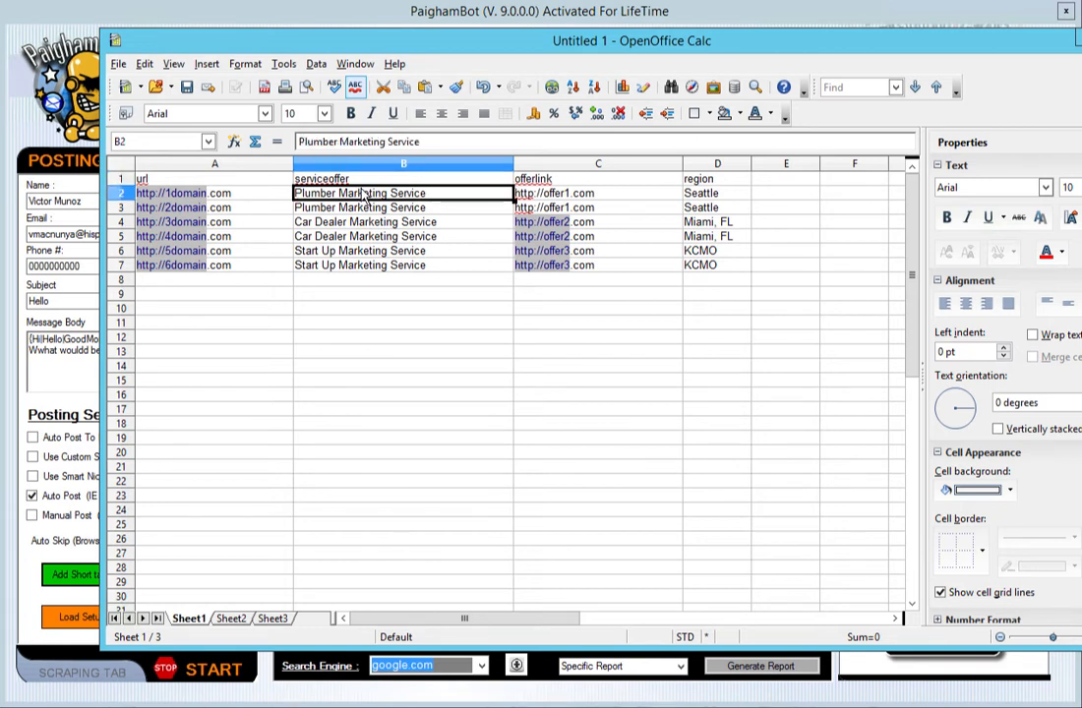
mouse_move(369, 254)
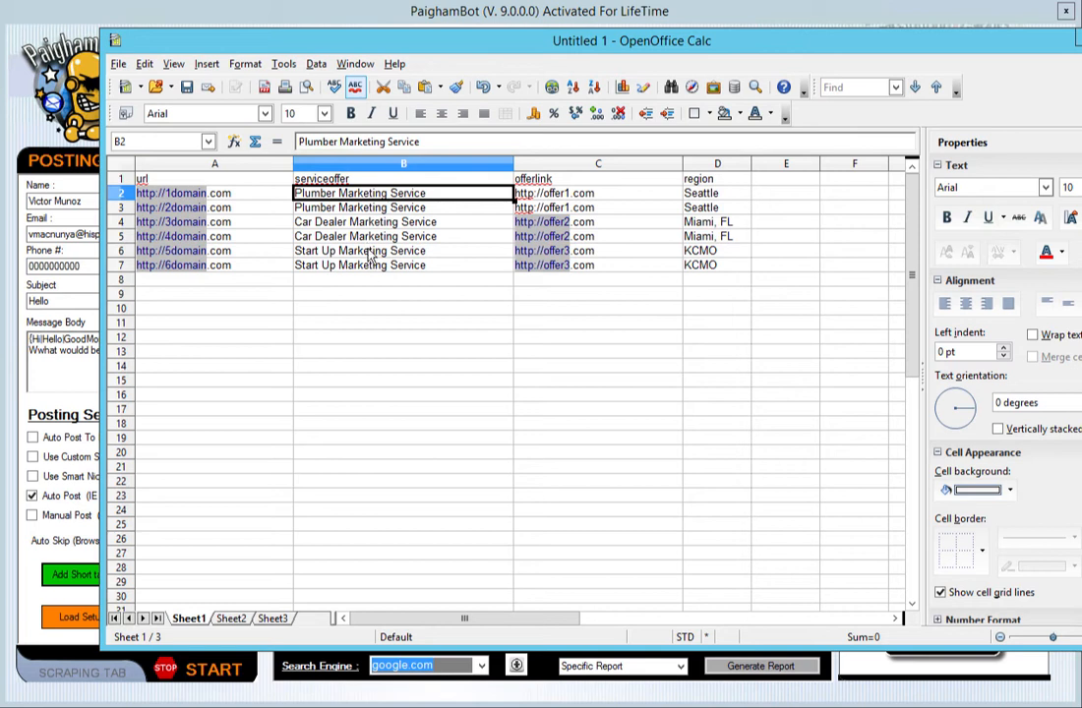
mouse_move(597, 281)
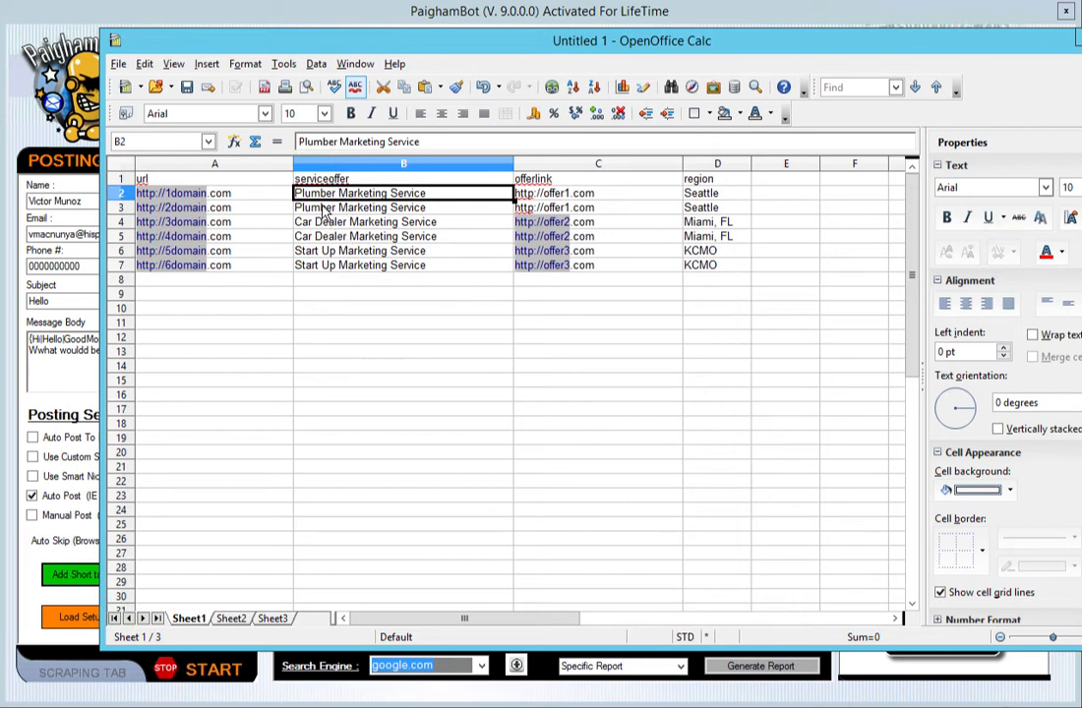
mouse_move(378, 267)
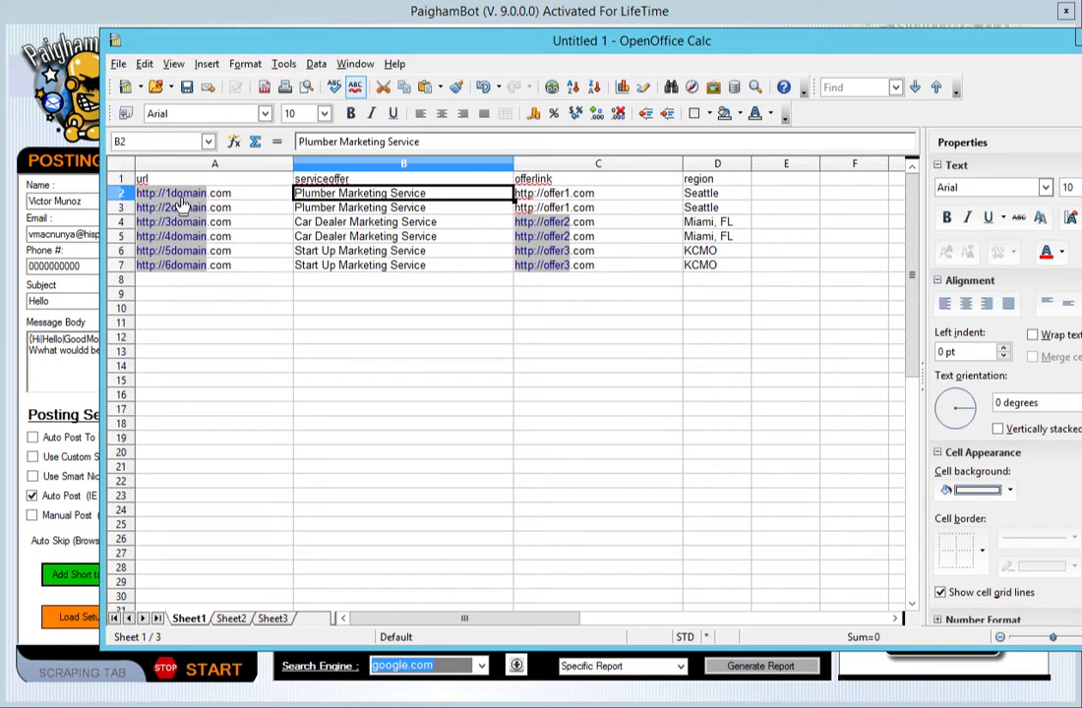
mouse_move(331, 178)
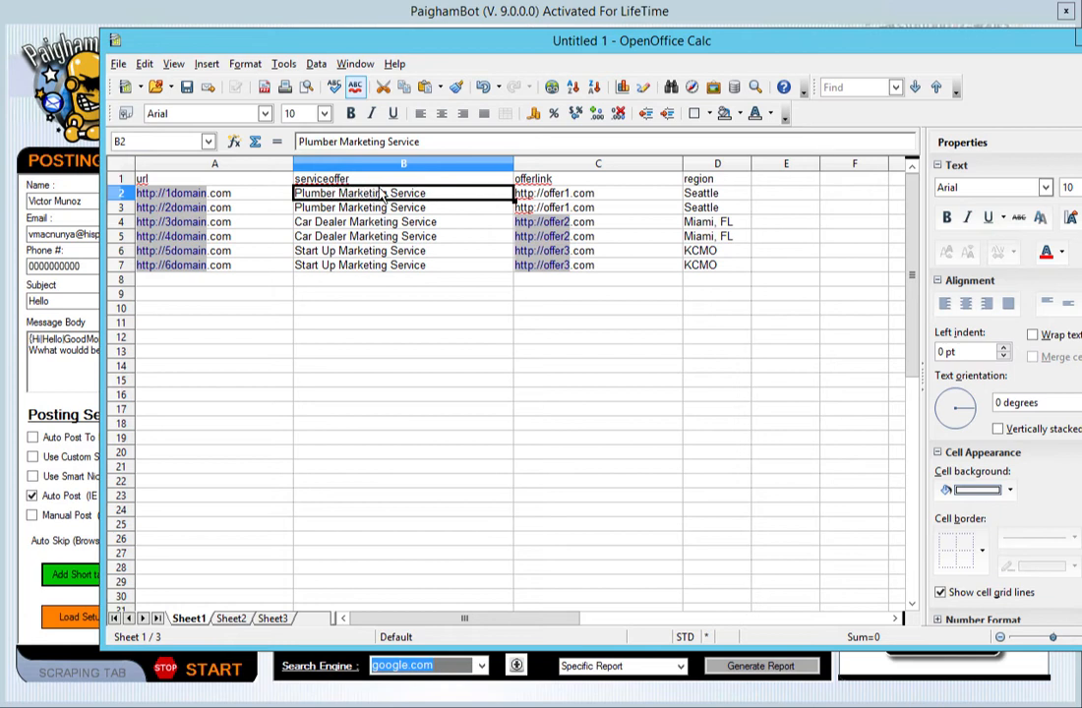
mouse_move(418, 201)
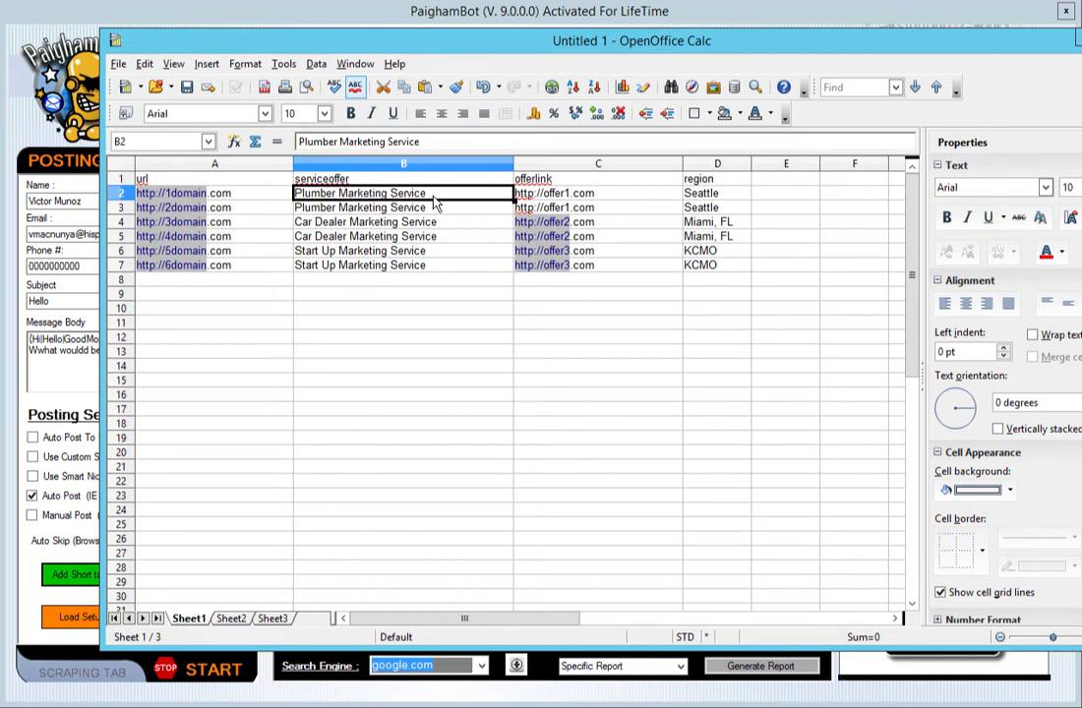
mouse_move(183, 221)
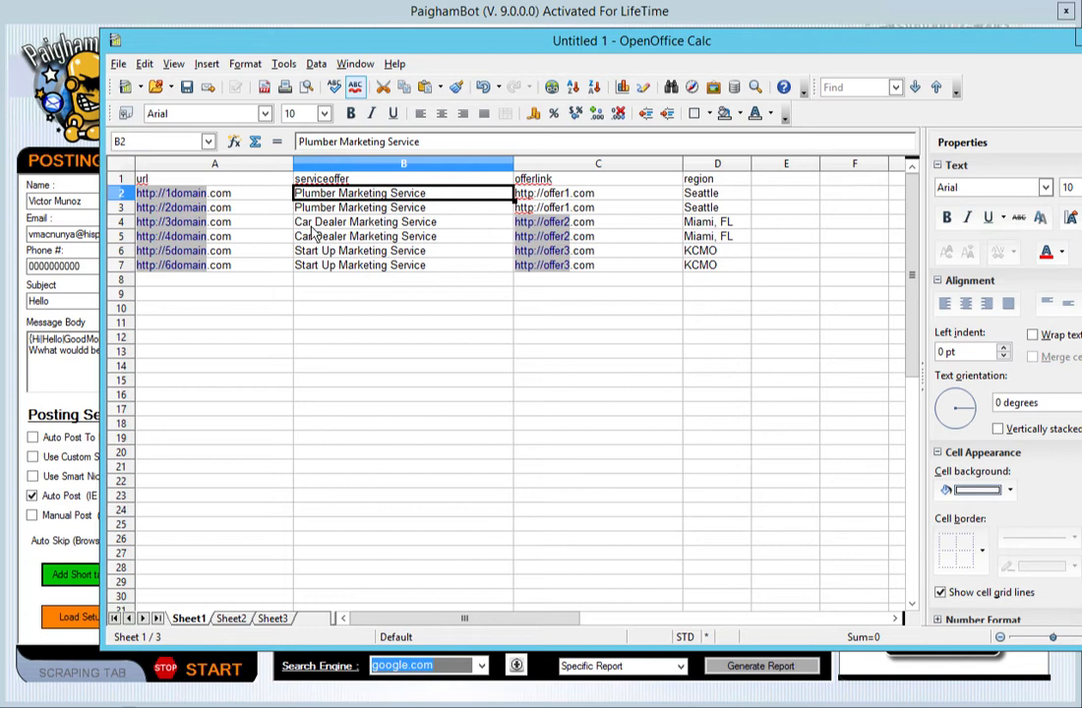
mouse_move(334, 234)
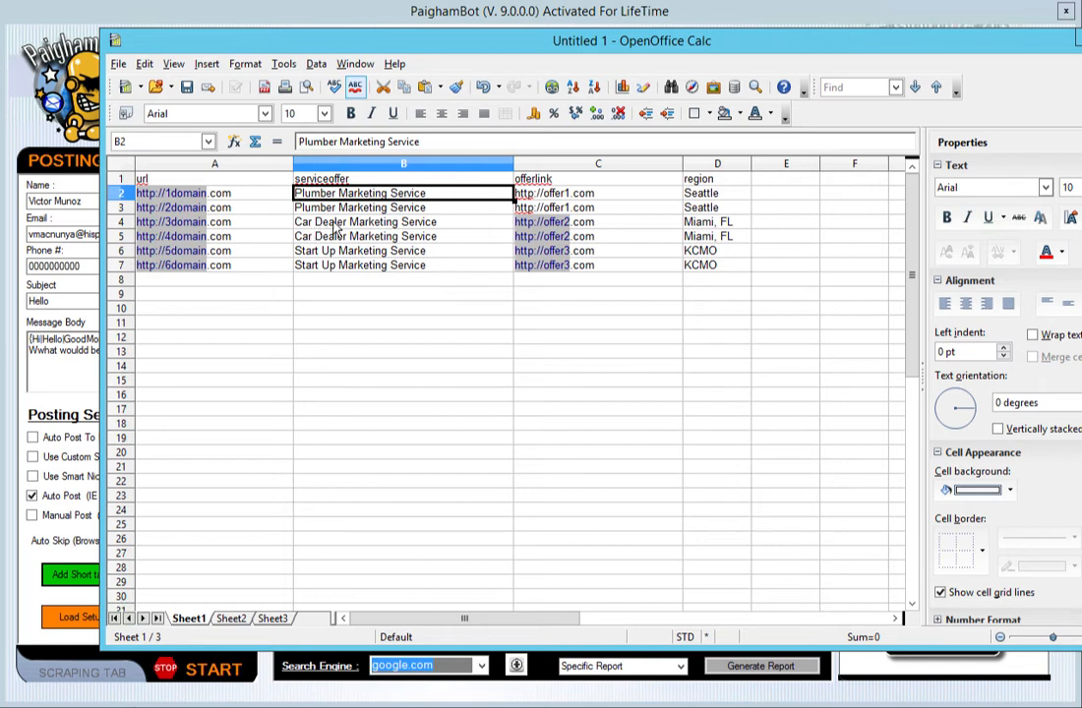
mouse_move(405, 222)
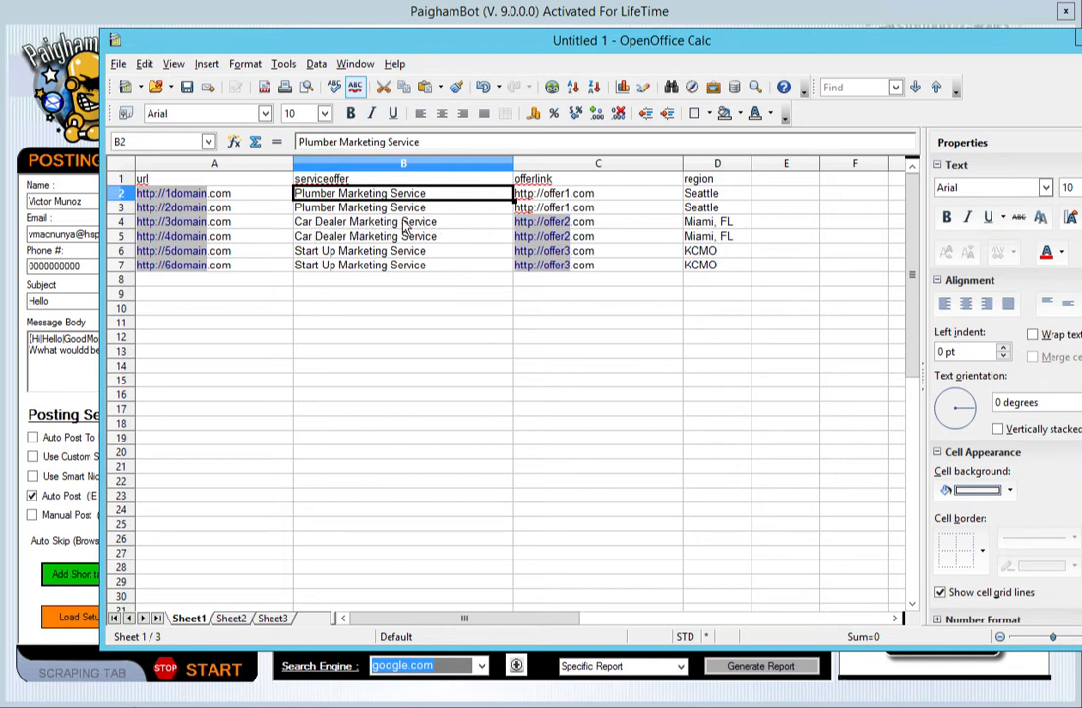
left_click(597, 164)
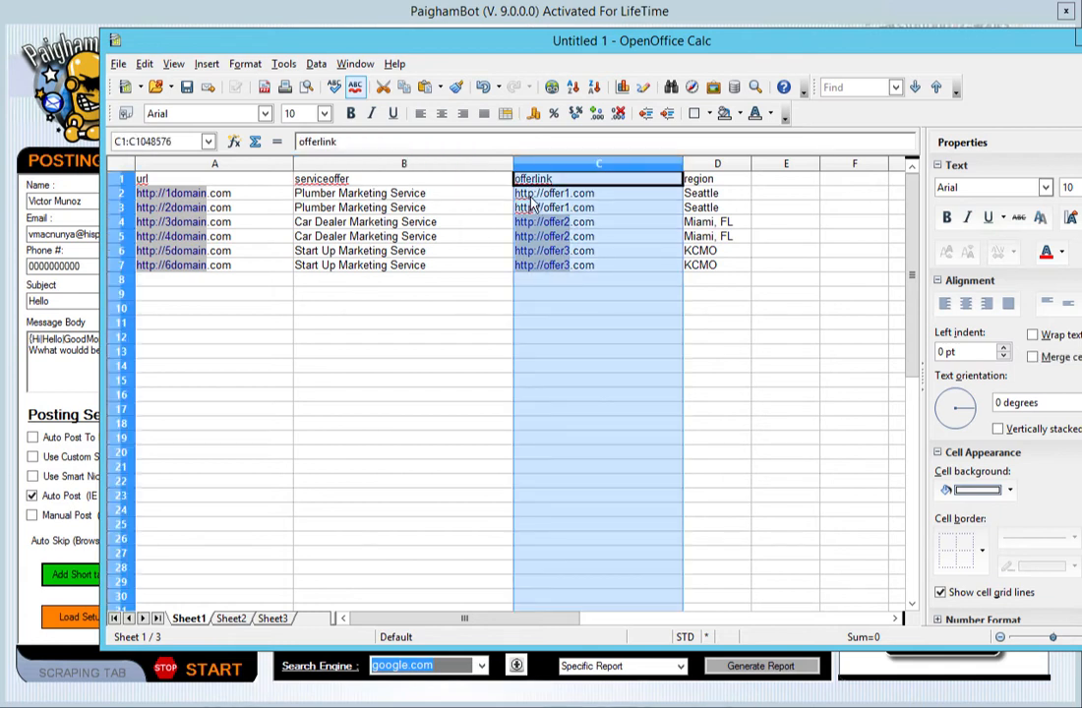
mouse_move(551, 193)
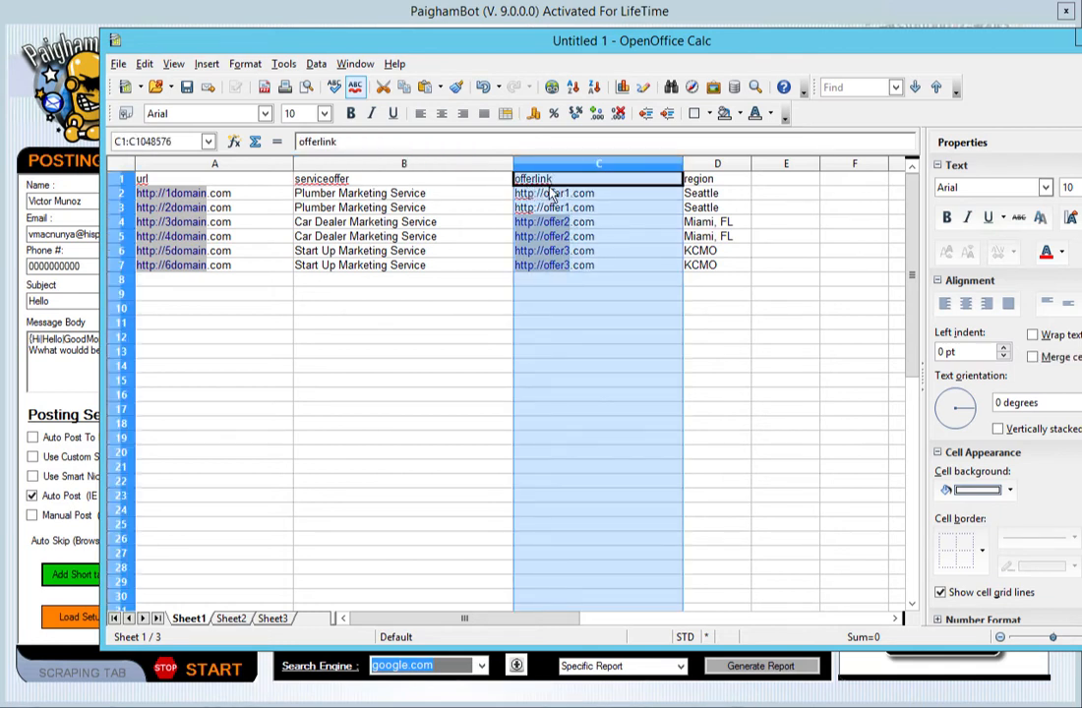
mouse_move(208, 199)
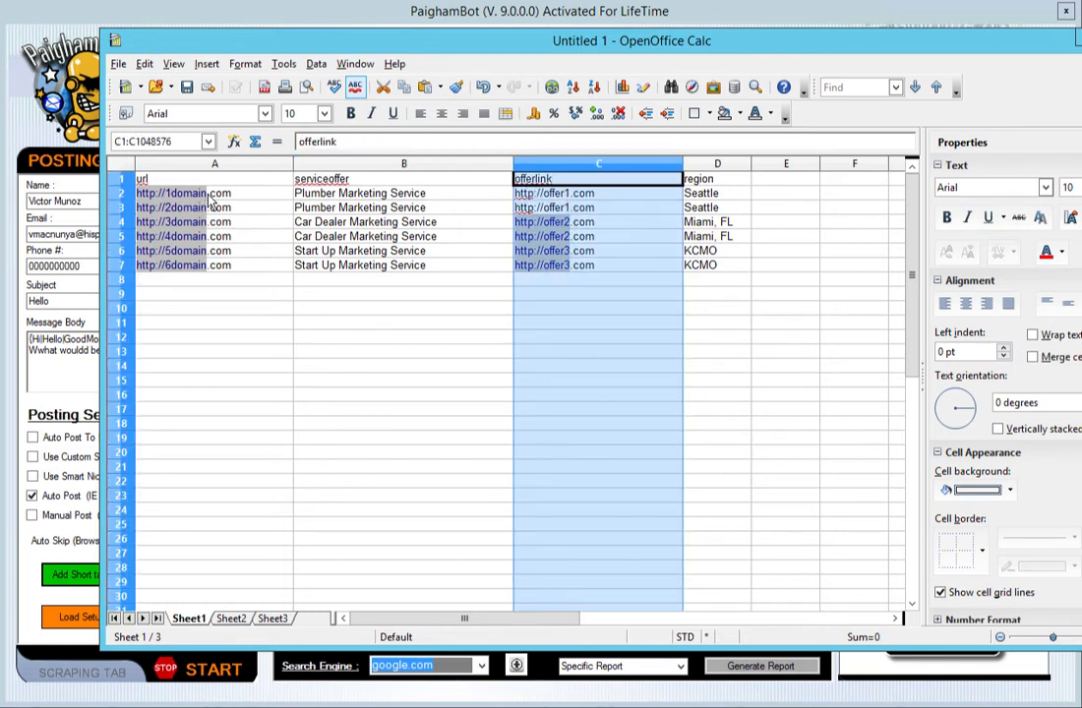
mouse_move(587, 197)
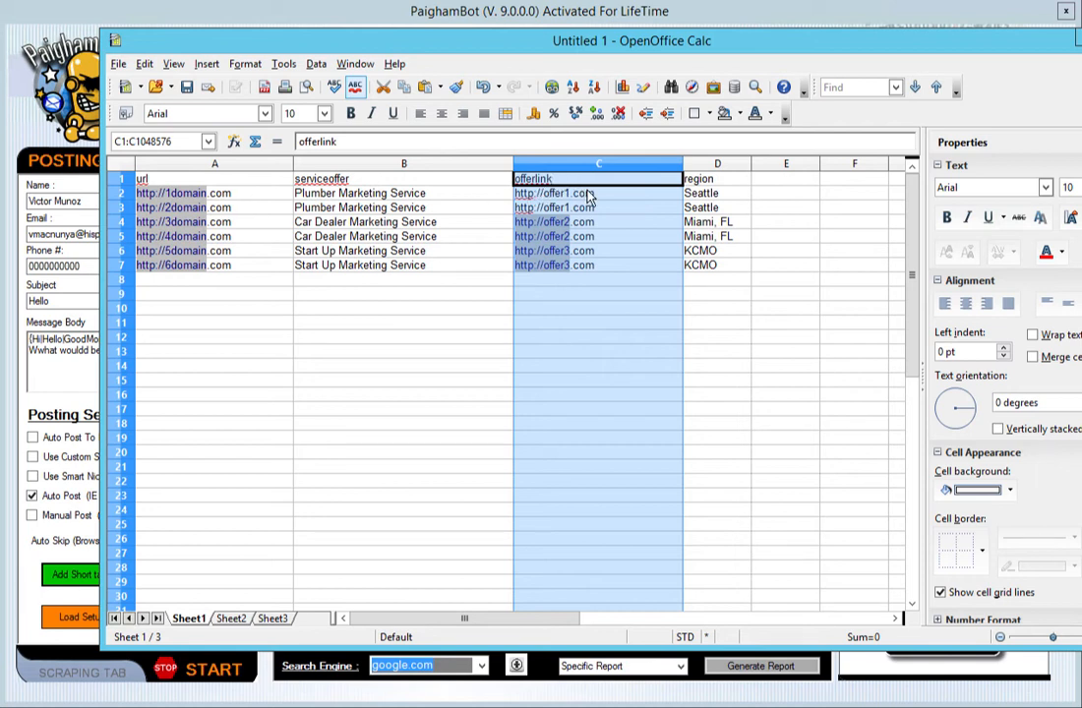
mouse_move(590, 206)
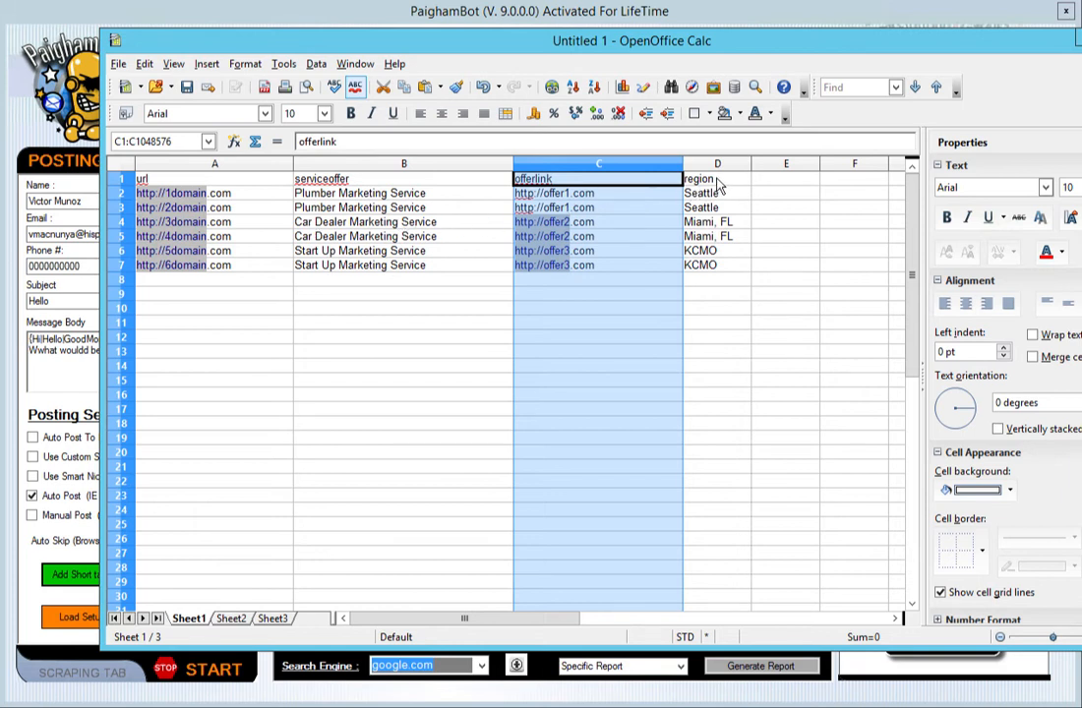
left_click(715, 164)
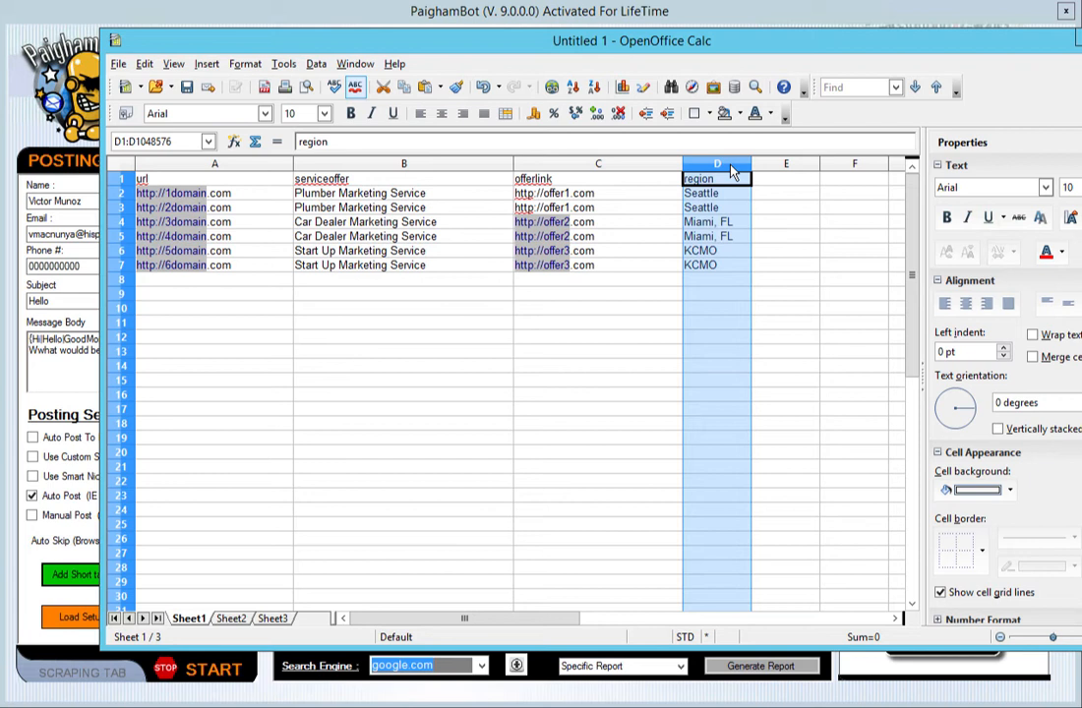
mouse_move(724, 180)
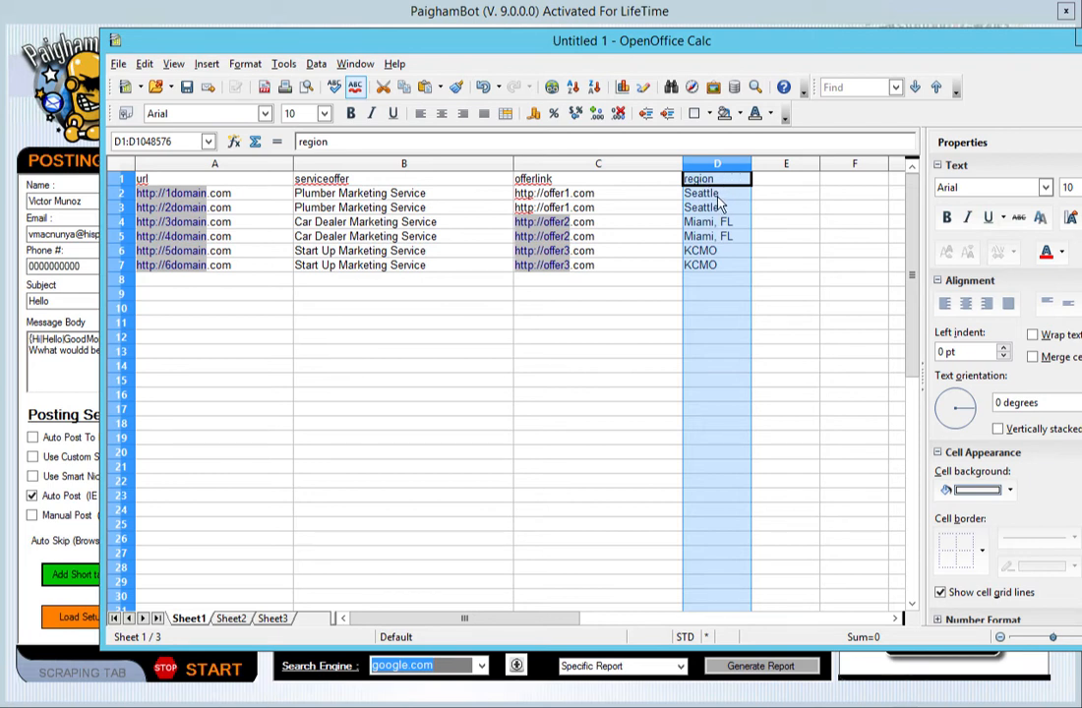
mouse_move(257, 218)
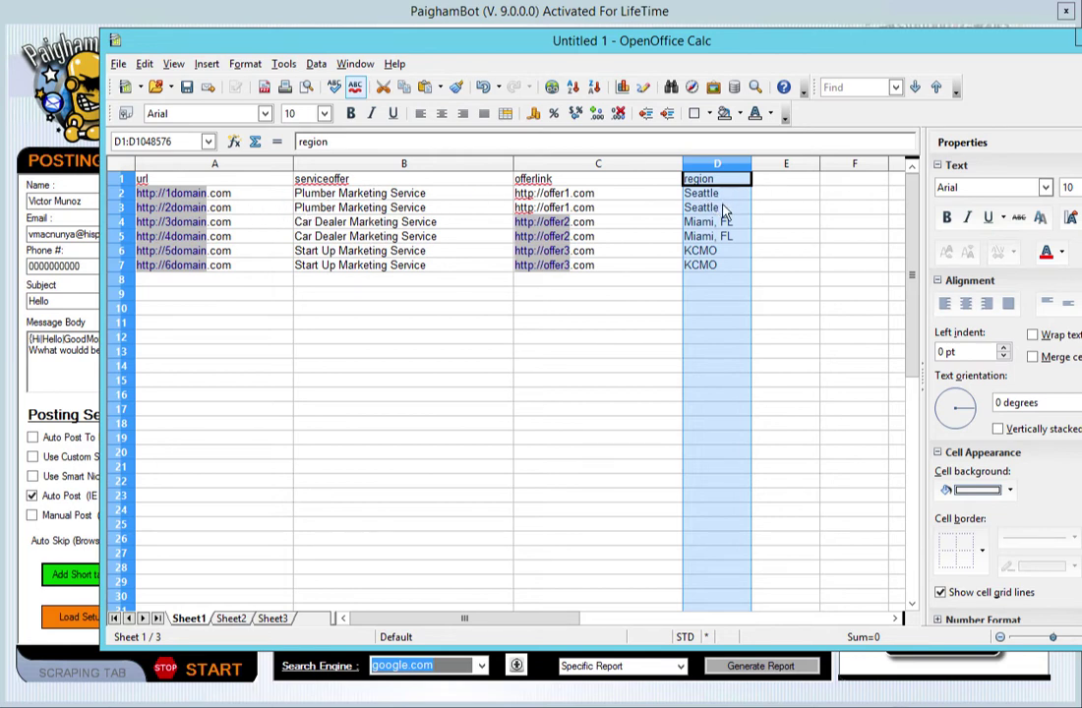
mouse_move(732, 204)
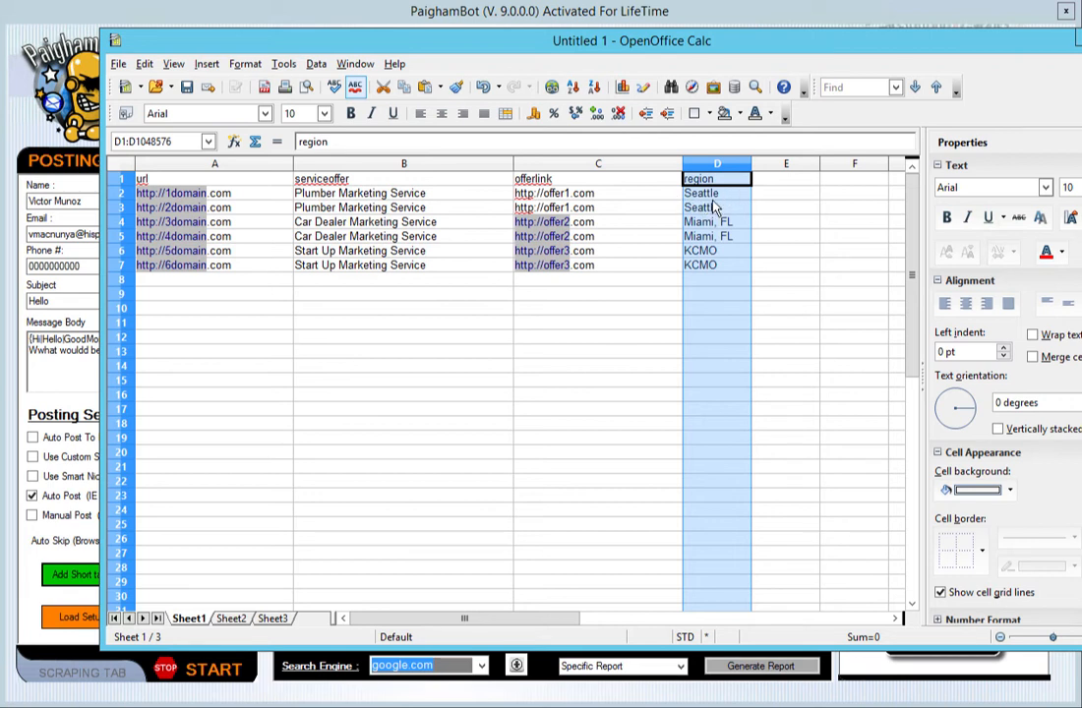
mouse_move(524, 316)
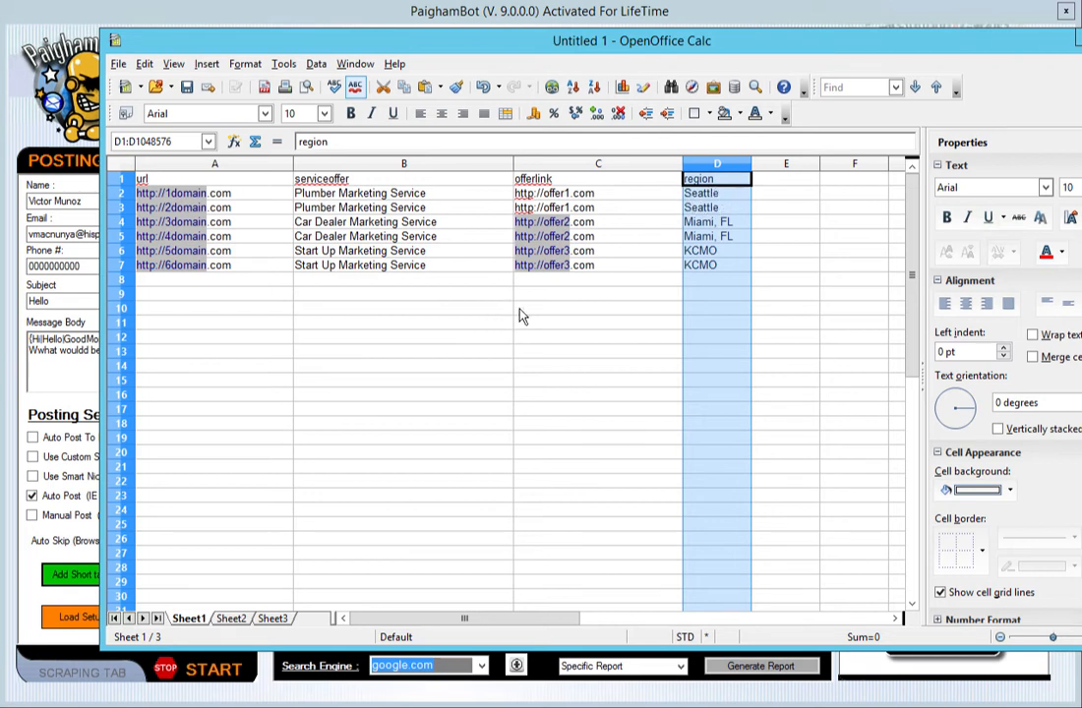
mouse_move(523, 377)
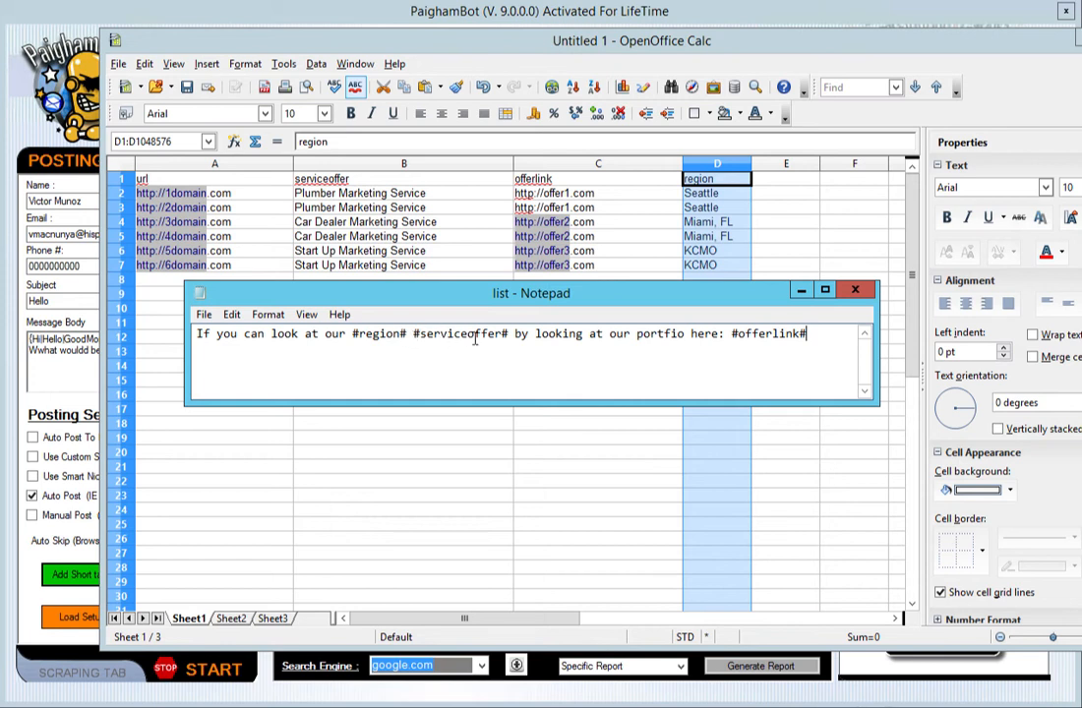
mouse_move(637, 341)
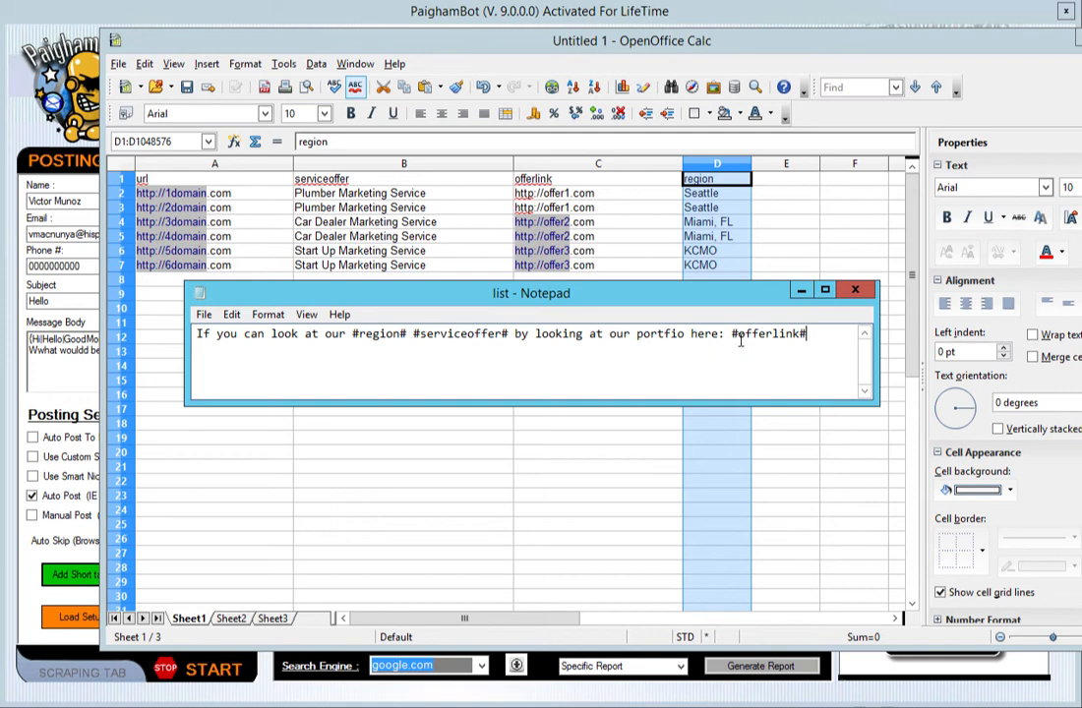
mouse_move(614, 302)
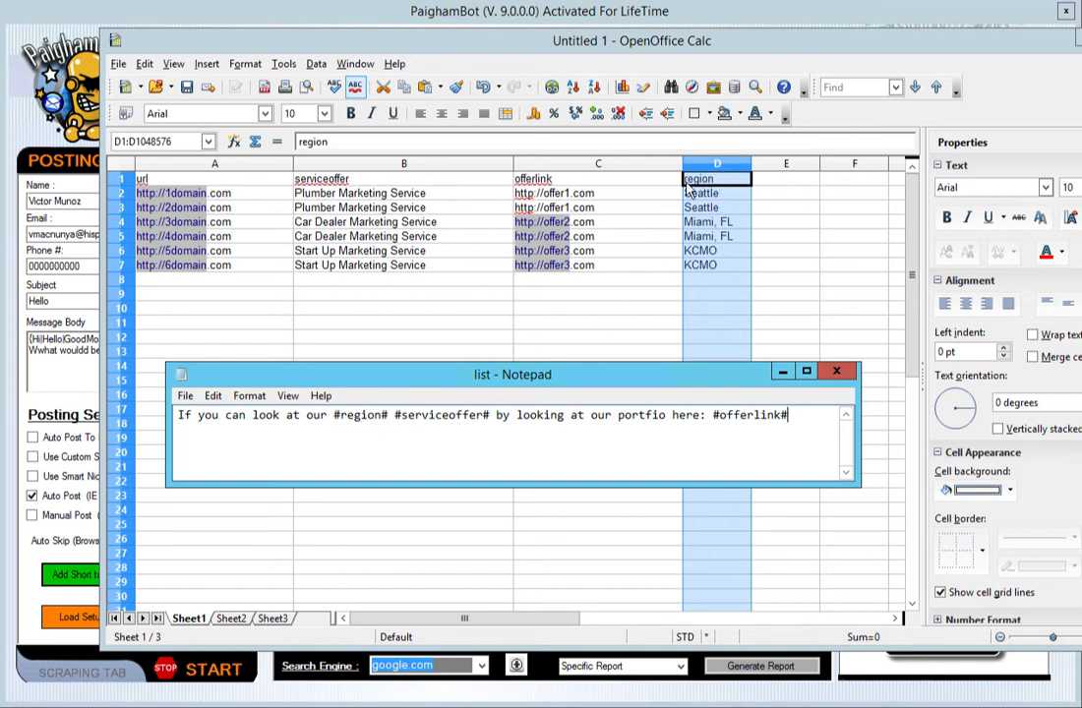
mouse_move(716, 201)
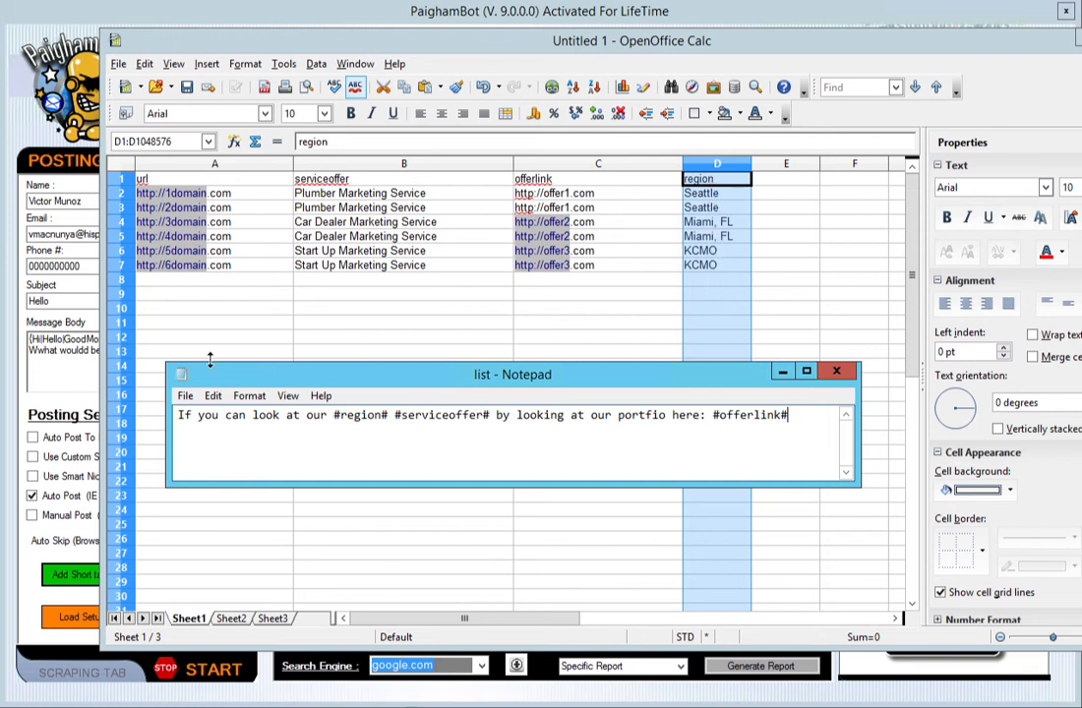
mouse_move(200, 203)
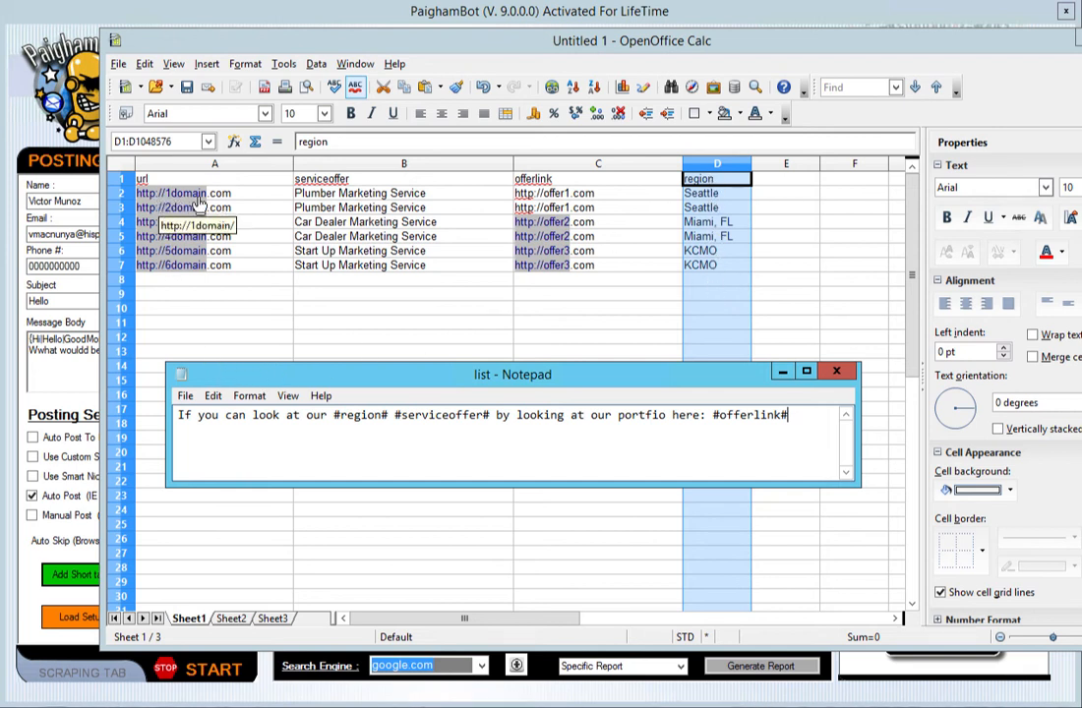
mouse_move(631, 355)
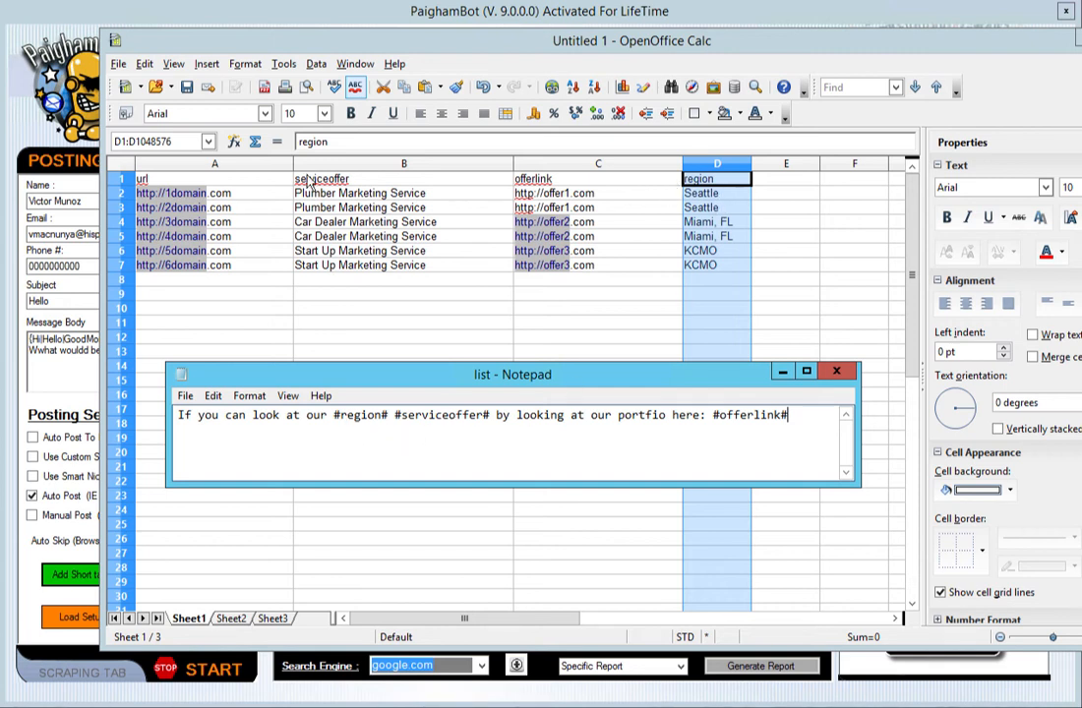
mouse_move(531, 434)
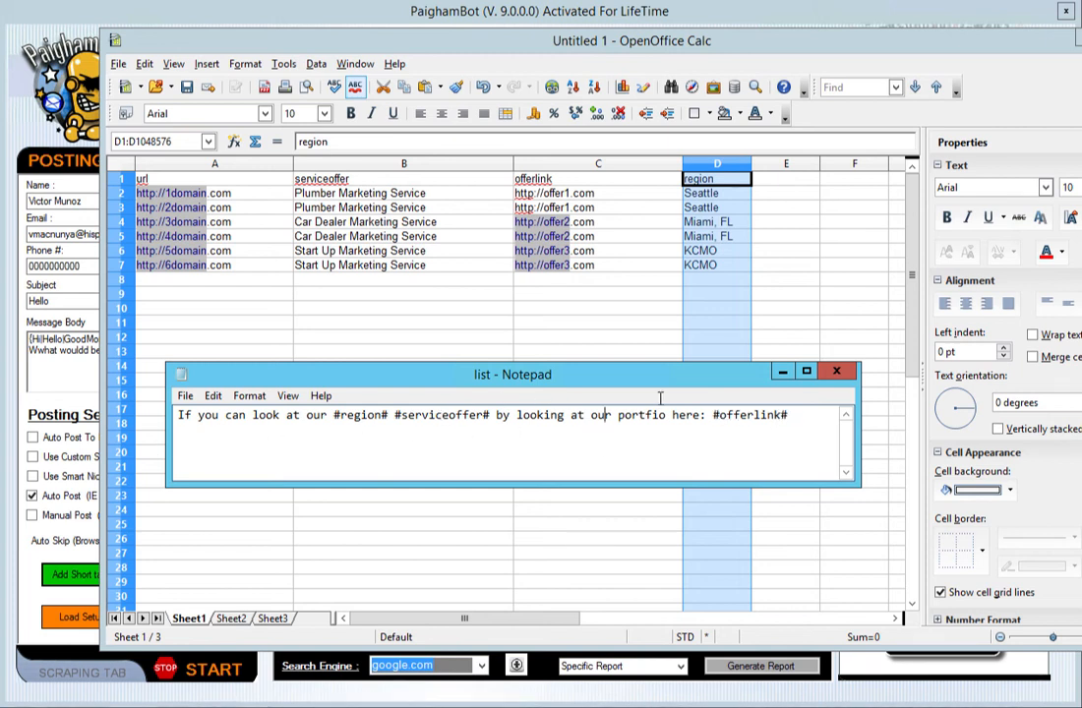
left_click(848, 374)
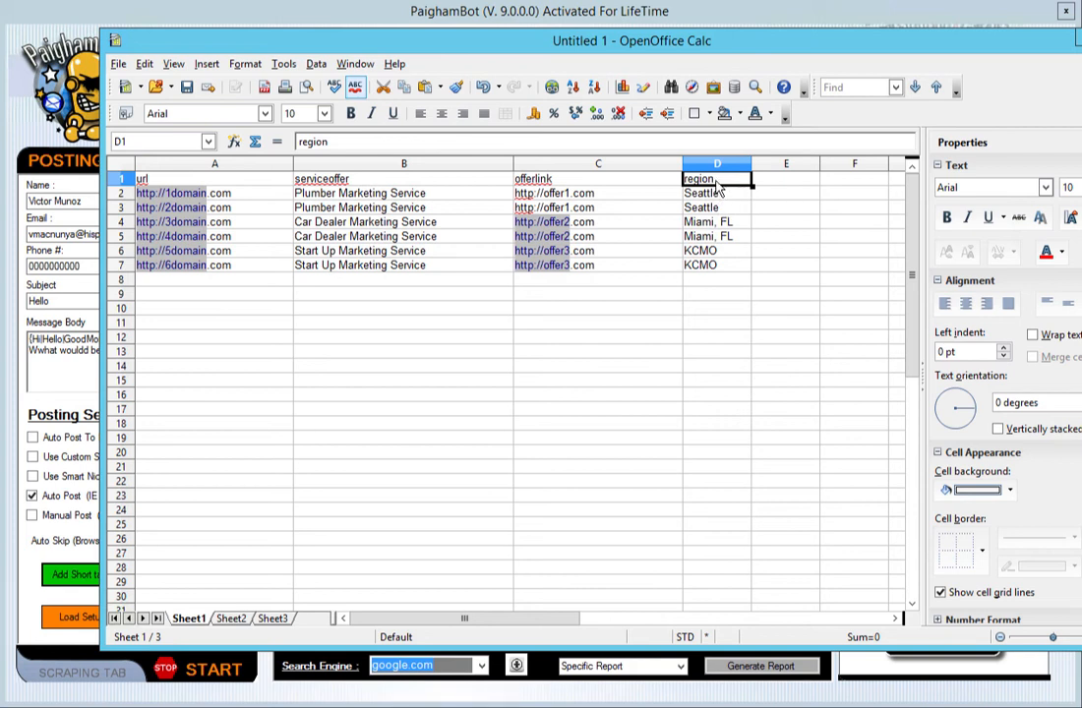
Change the D1 heading from 'region' to 'area', then minimize Calc to return to PaighamBot.
type("a")
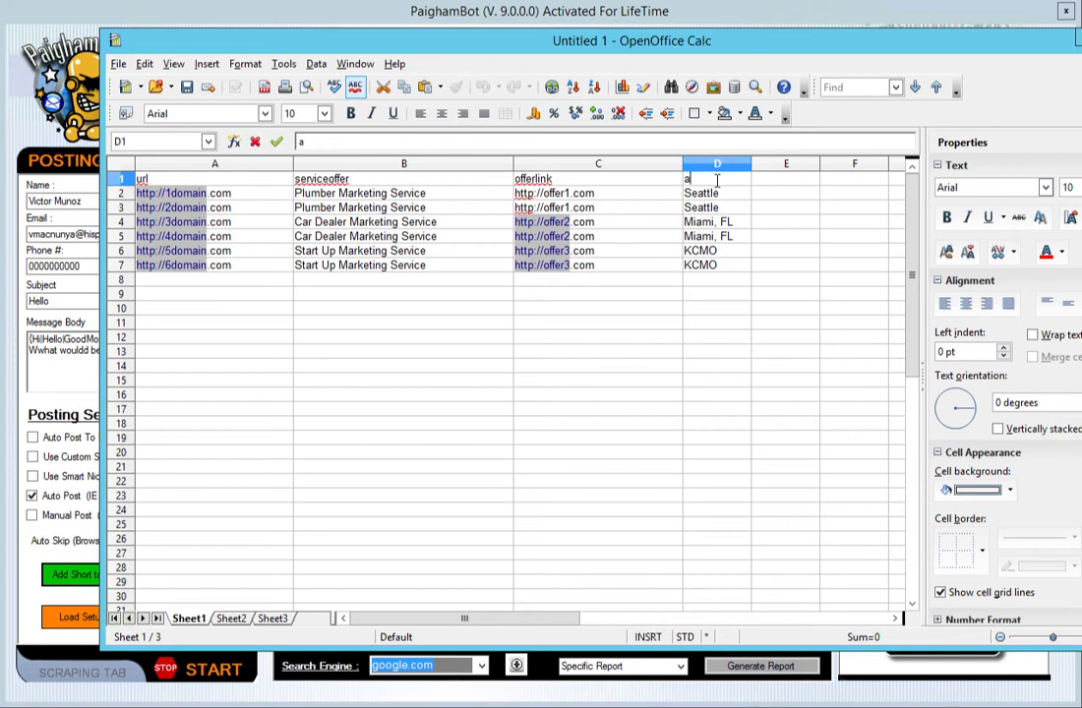
type("rea")
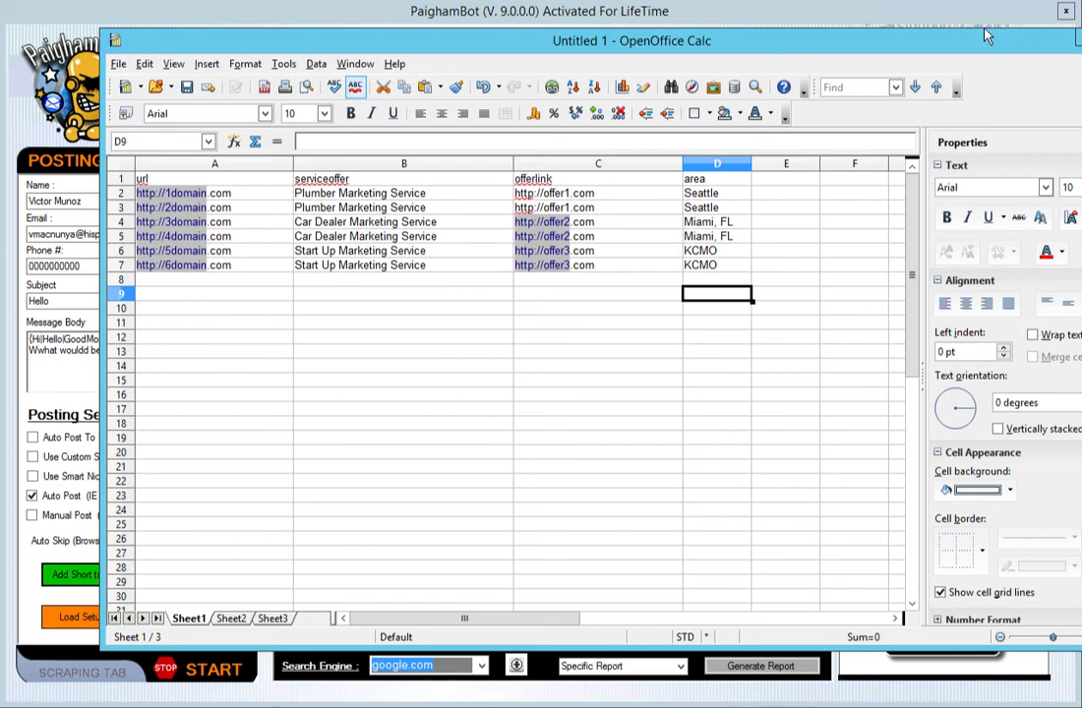
left_click(1064, 11)
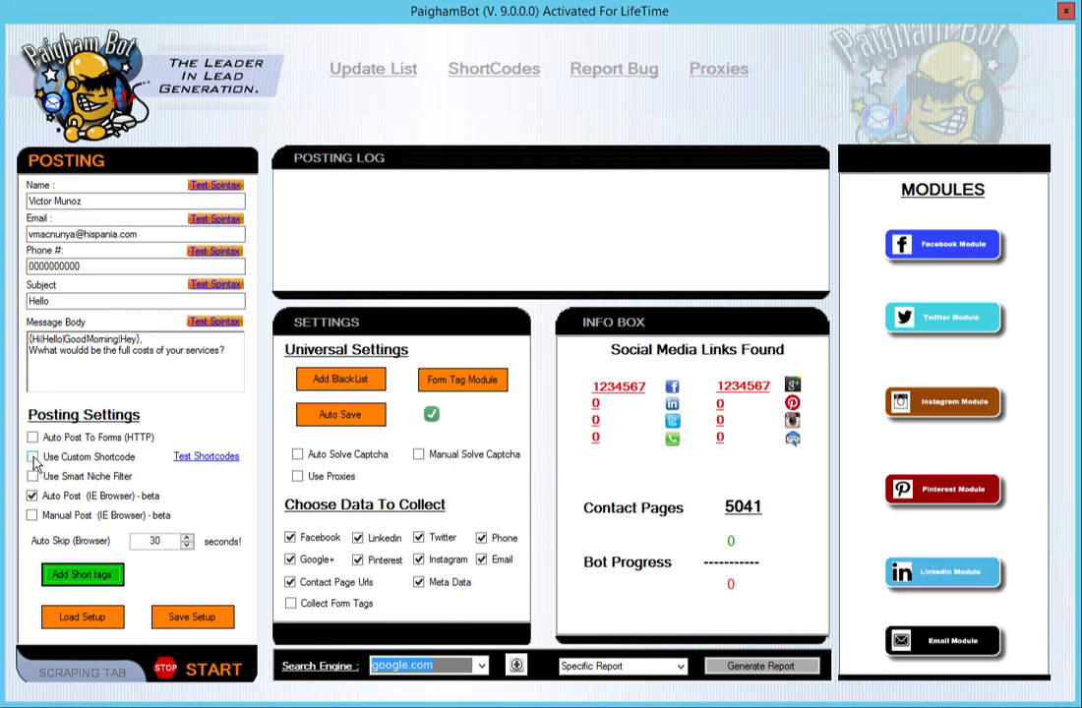
left_click(27, 458)
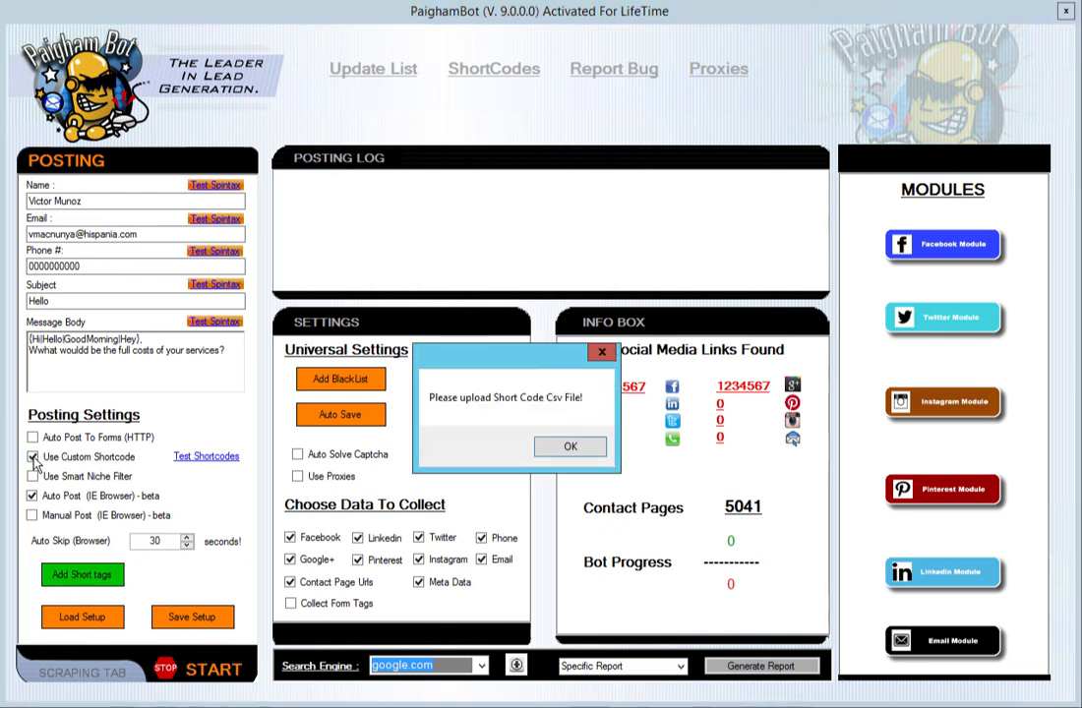
left_click(570, 447)
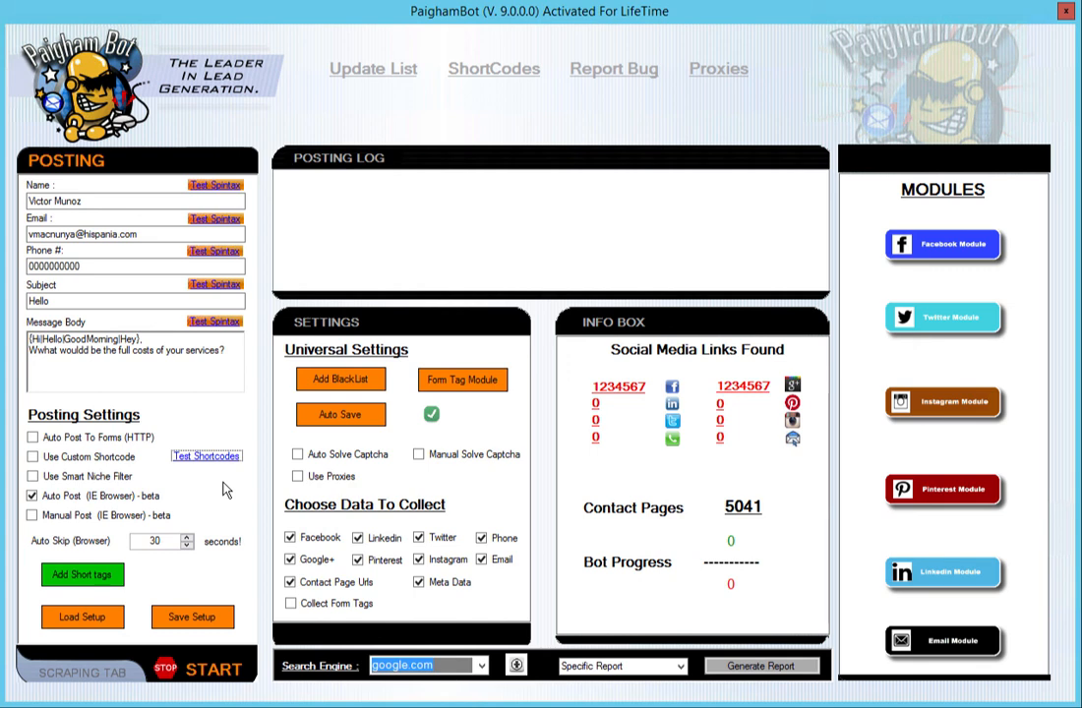
mouse_move(227, 489)
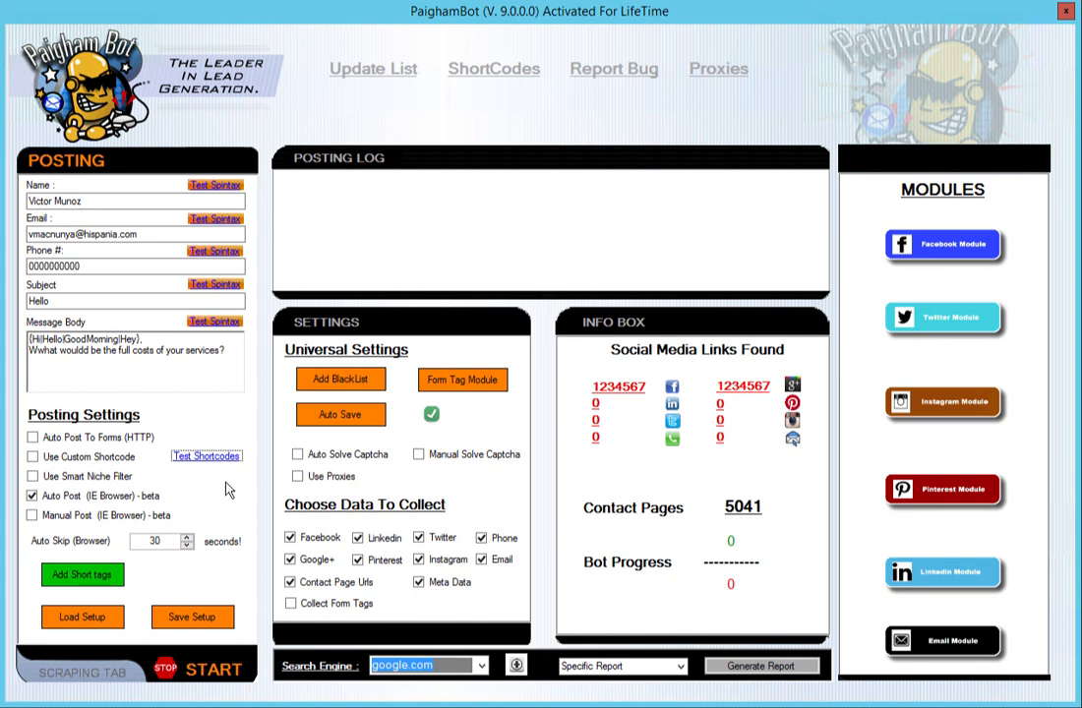